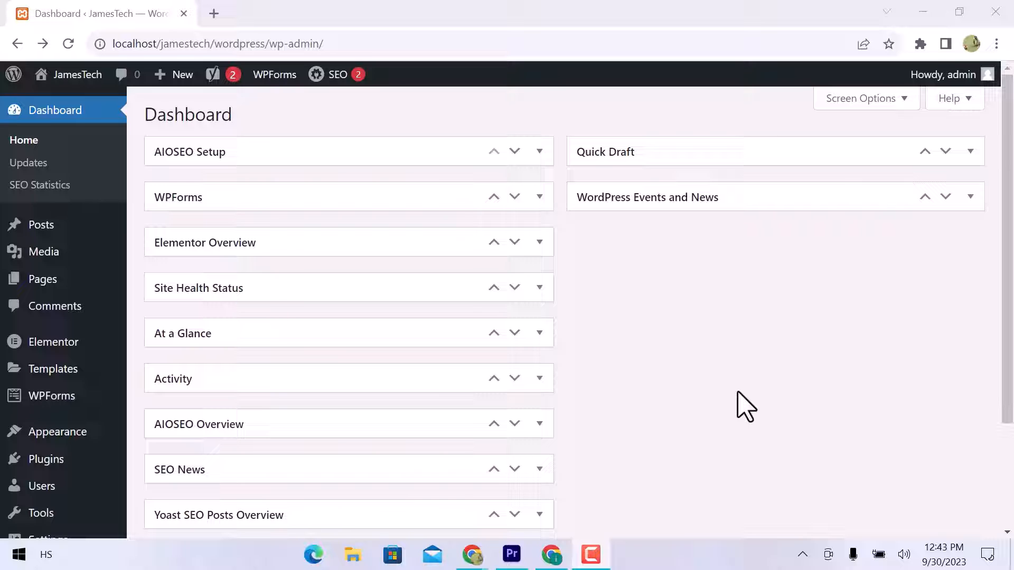
# Step: Go to Plugins > Add New and search the plugin directory for 'yoas'
pyautogui.scroll(-3)
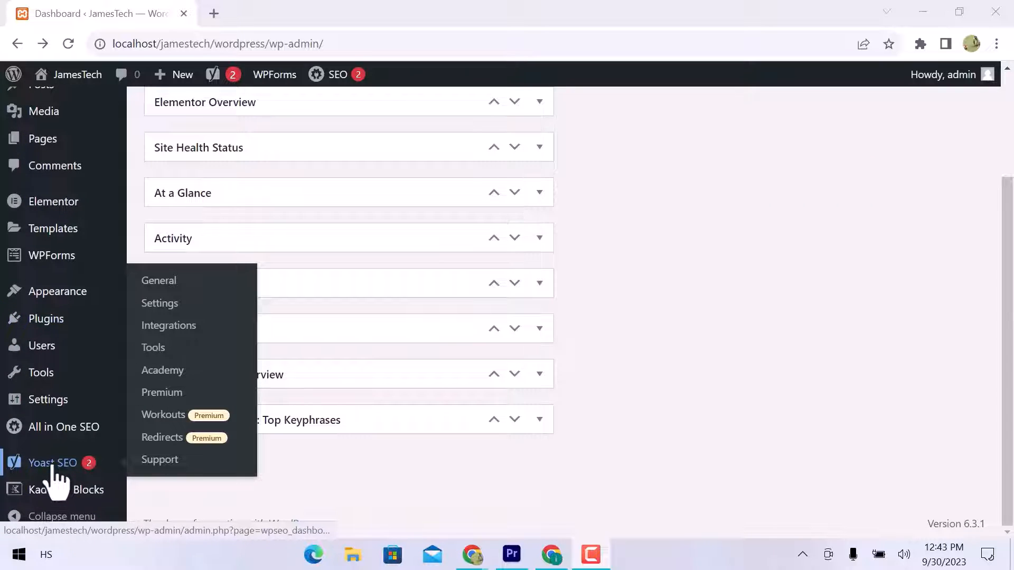
pyautogui.moveTo(45, 318)
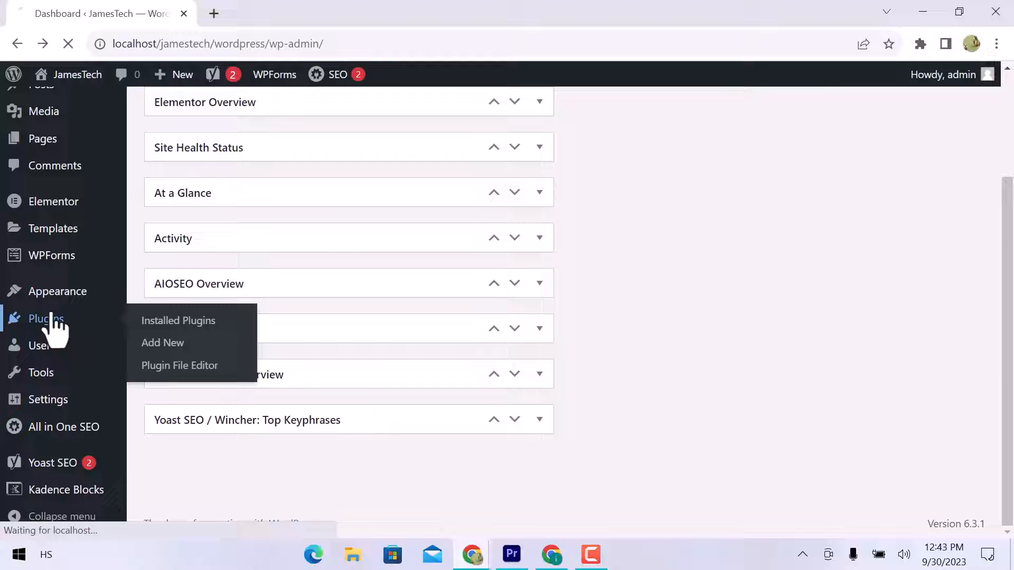
pyautogui.click(178, 320)
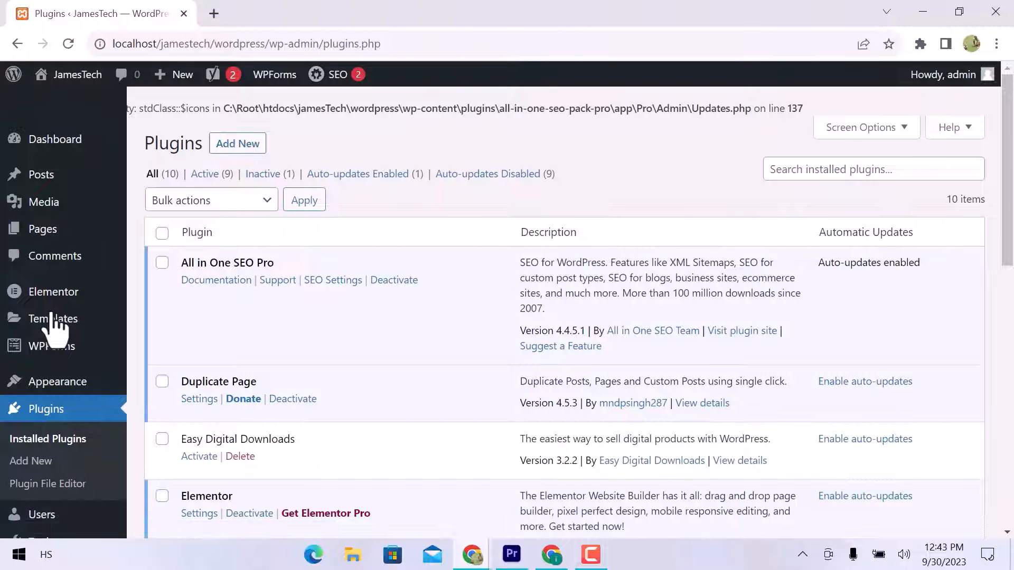
pyautogui.click(237, 143)
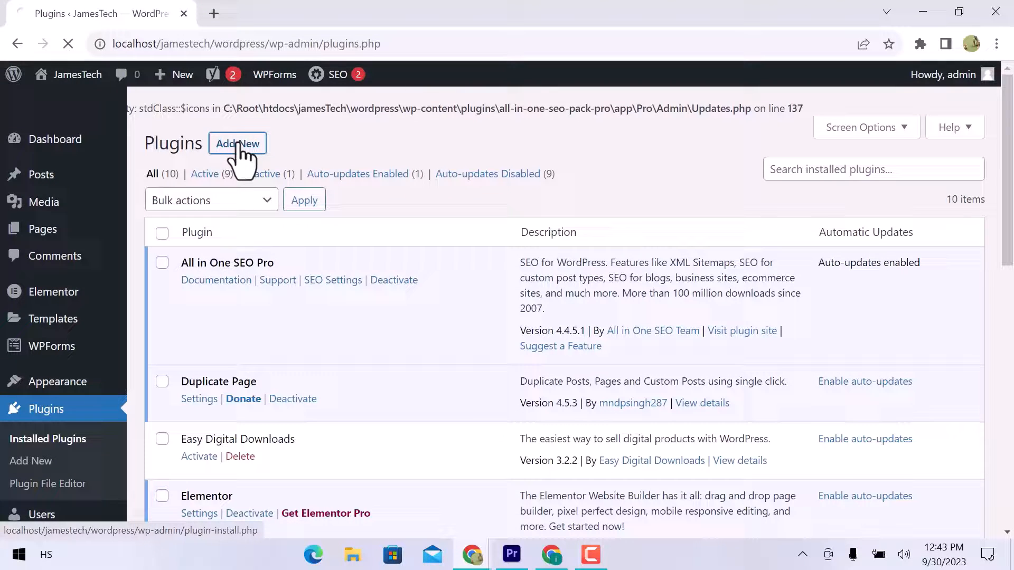
pyautogui.click(237, 143)
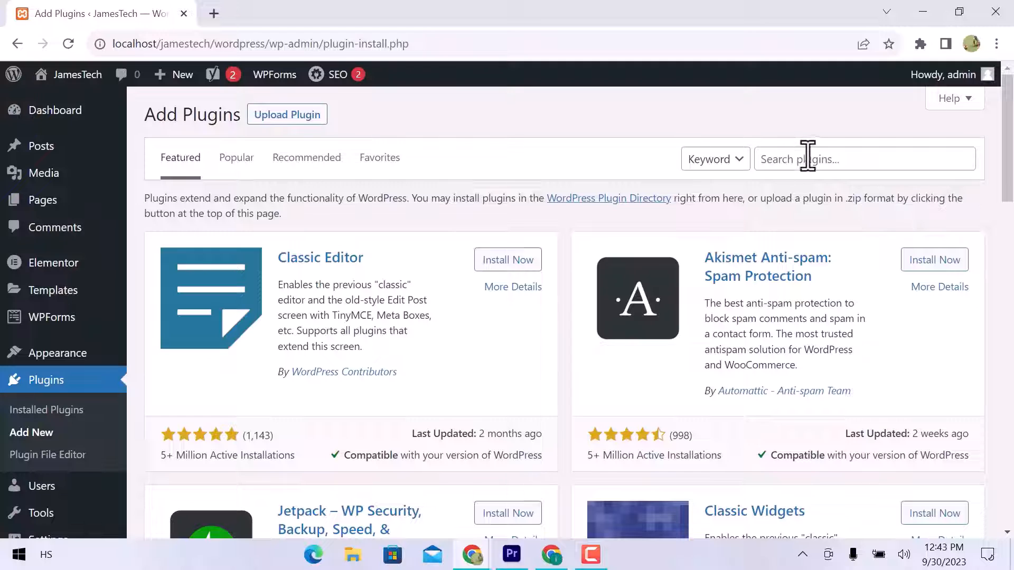
pyautogui.write('yoas')
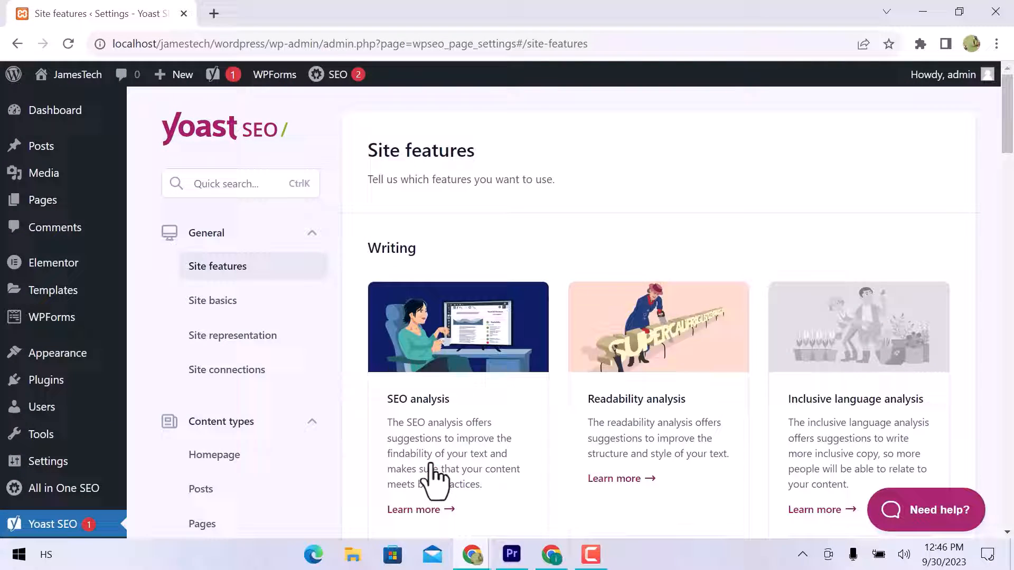
# Step: Scroll through Yoast SEO's Site features list, then go to Integrations
pyautogui.scroll(-3)
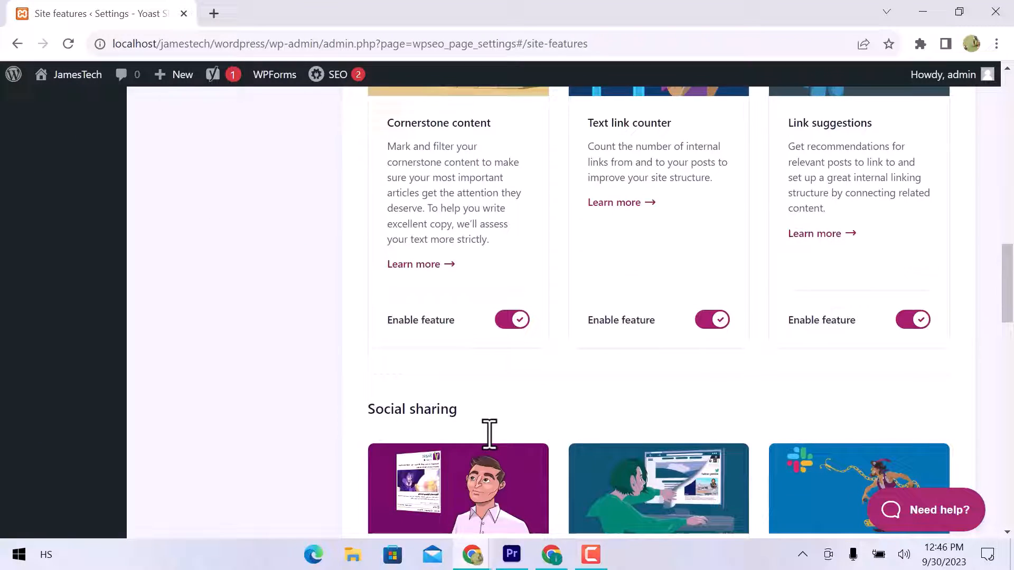
pyautogui.scroll(-3)
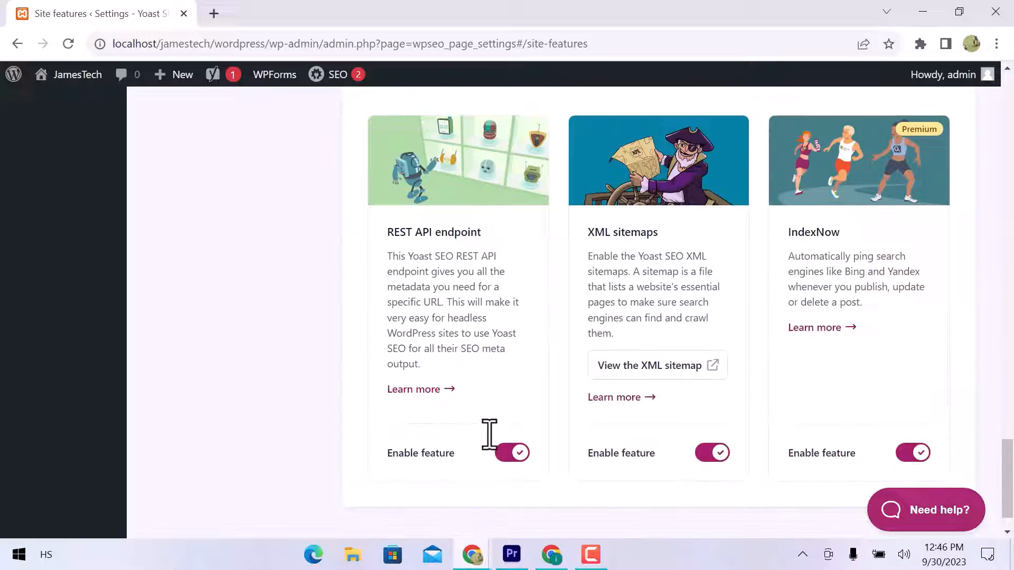
pyautogui.scroll(-3)
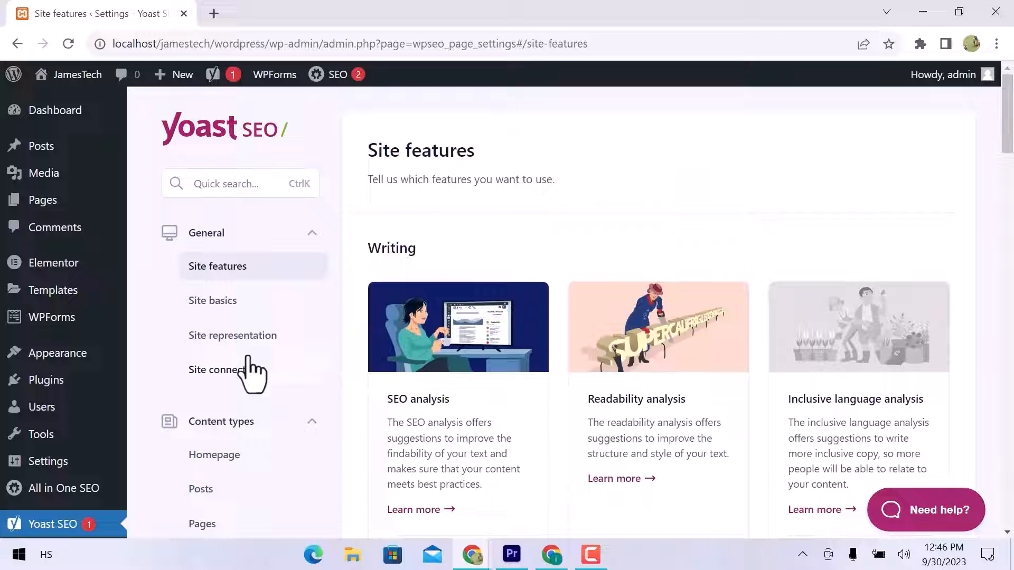
pyautogui.moveTo(227, 369)
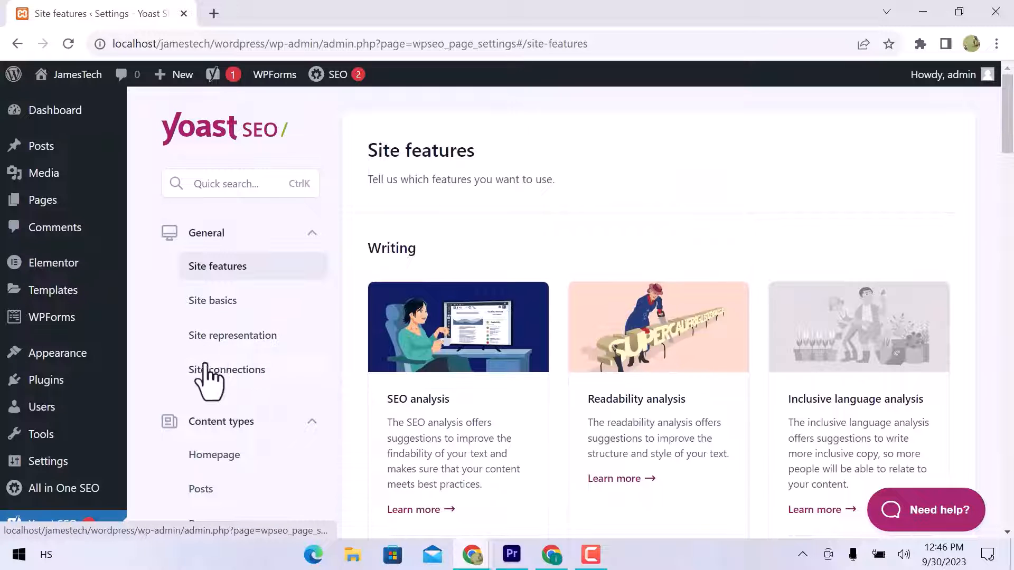
pyautogui.scroll(-3)
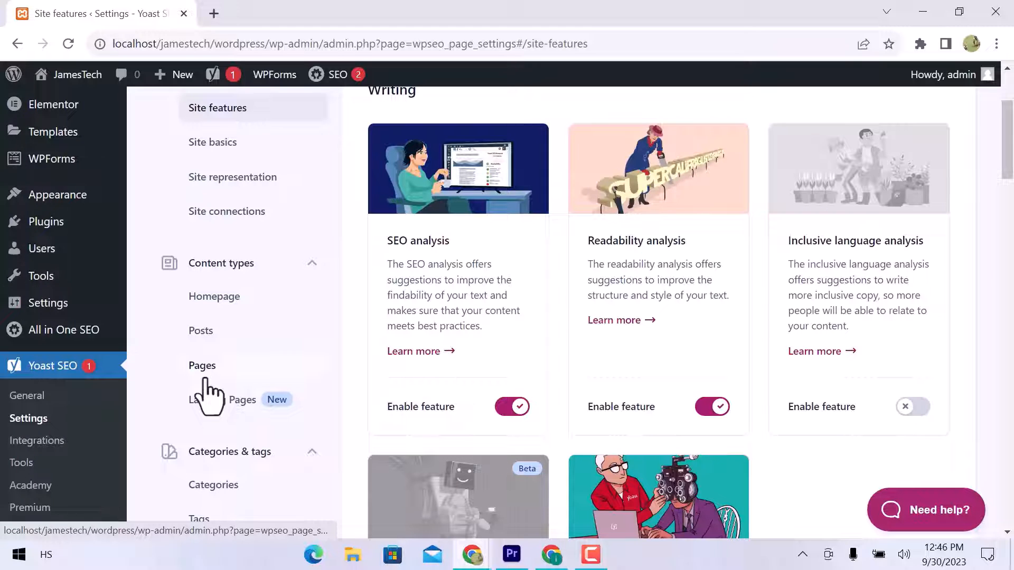
pyautogui.scroll(-3)
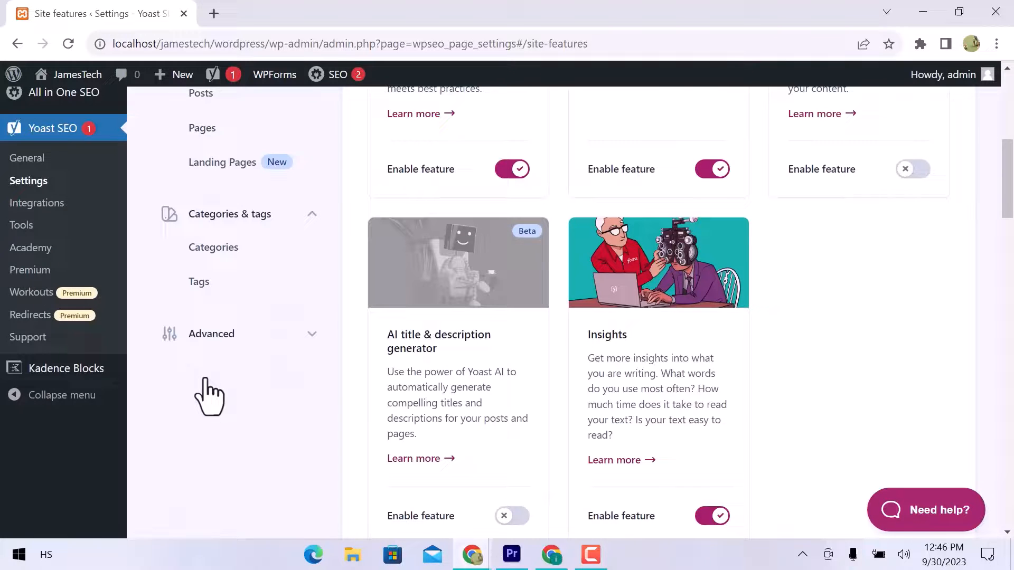
pyautogui.click(37, 202)
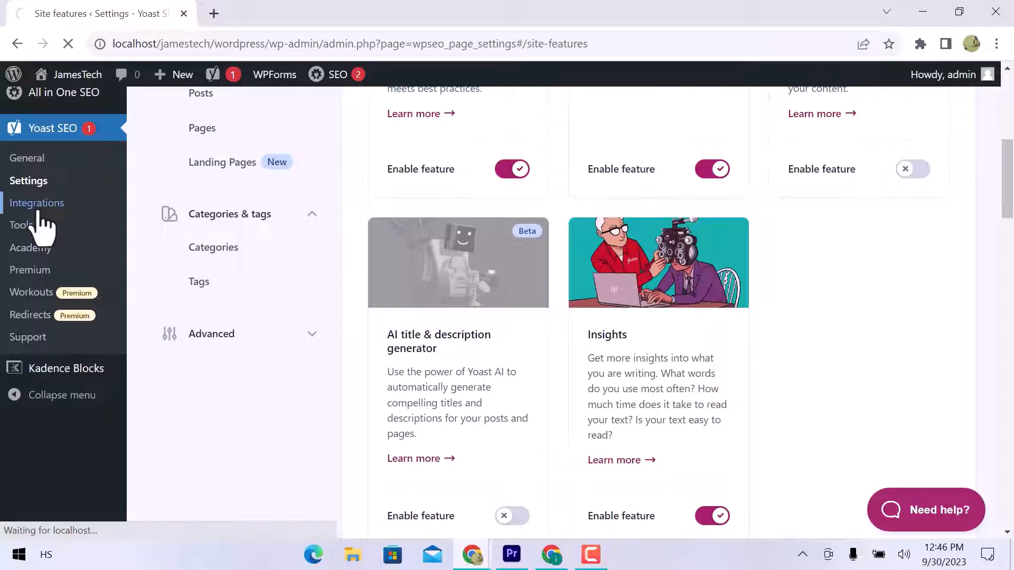
# Step: Browse Yoast SEO's schema, plugin and other integrations, then go to Tools
pyautogui.click(37, 202)
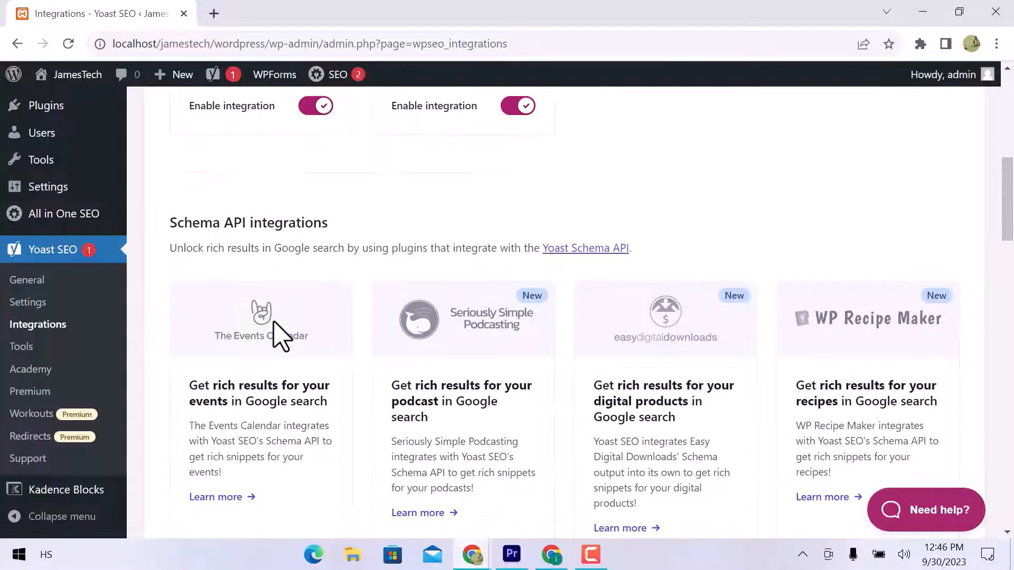
pyautogui.scroll(-3)
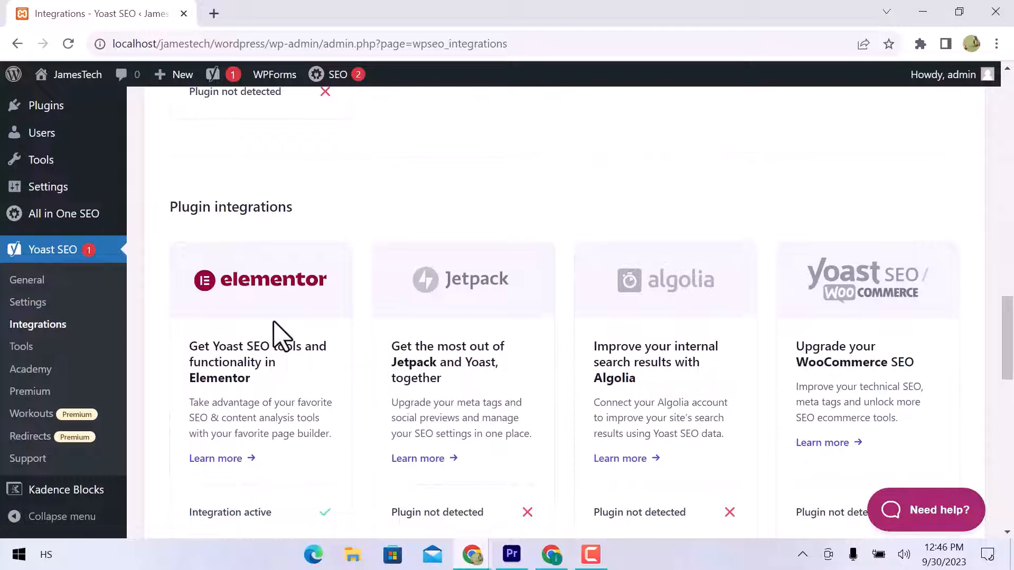
pyautogui.scroll(-3)
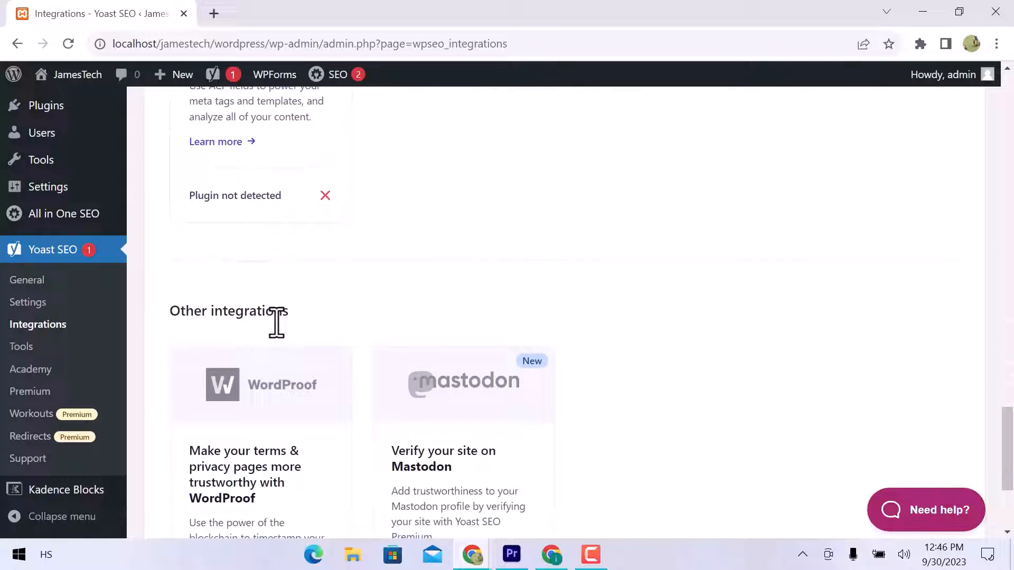
pyautogui.scroll(-3)
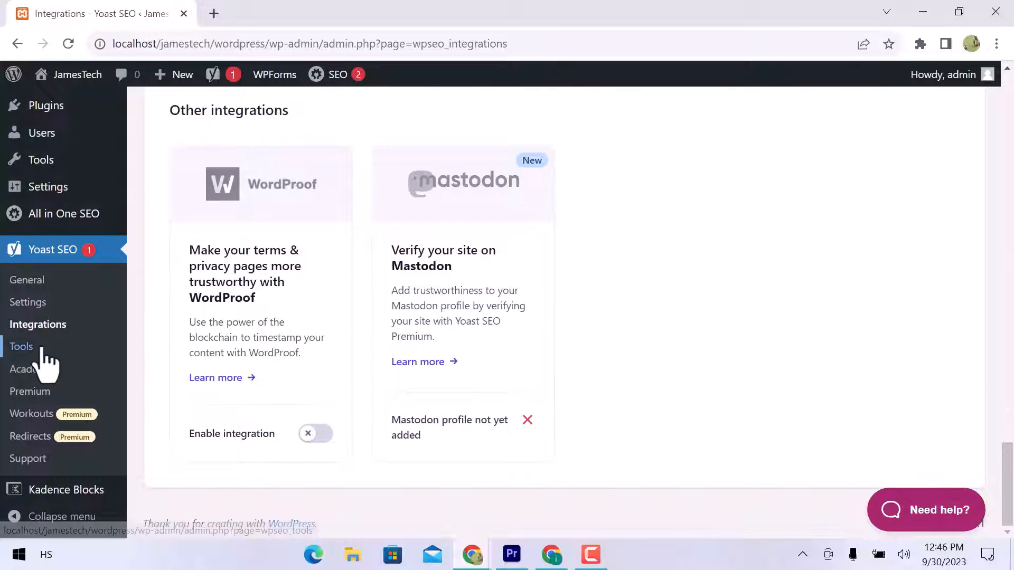
pyautogui.click(21, 346)
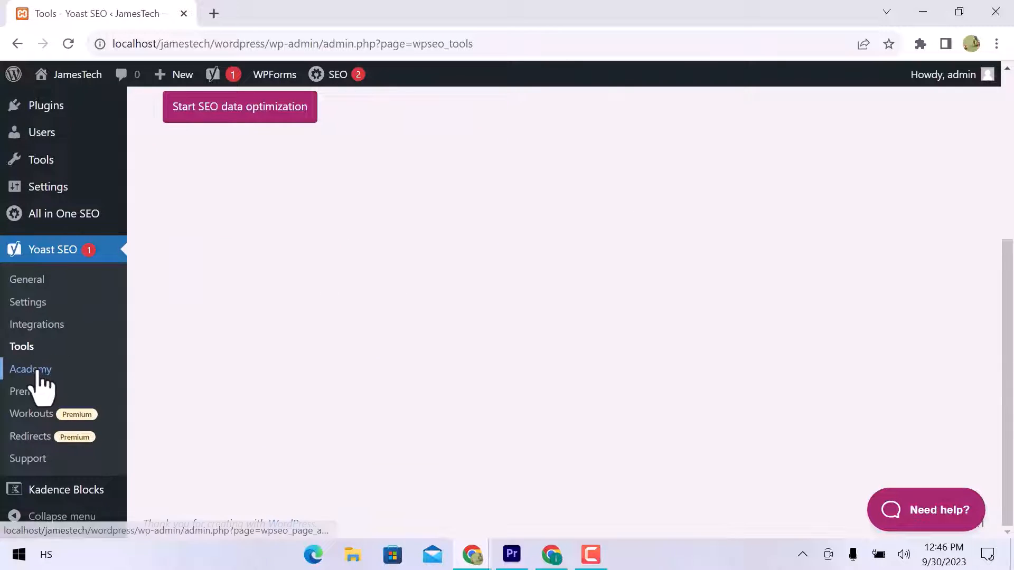
# Step: Scroll through the Yoast SEO Academy courses and Premium extensions to the bottom
pyautogui.click(30, 369)
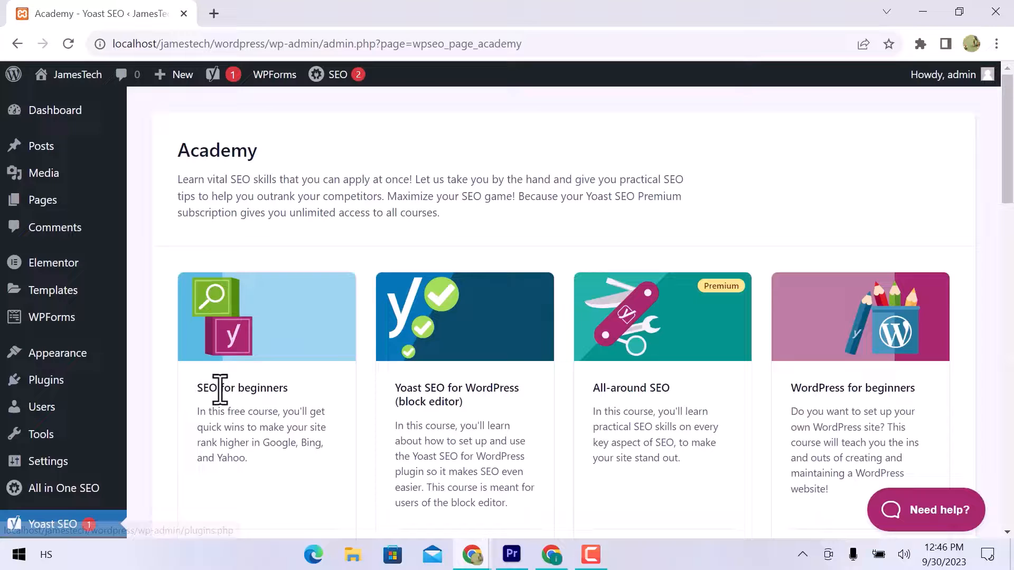
pyautogui.scroll(-3)
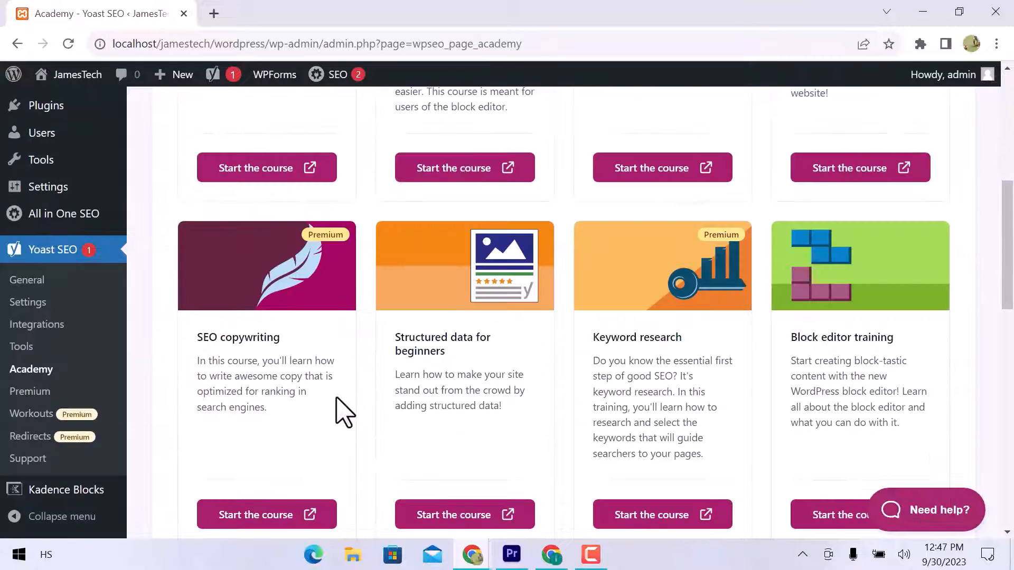
pyautogui.scroll(-3)
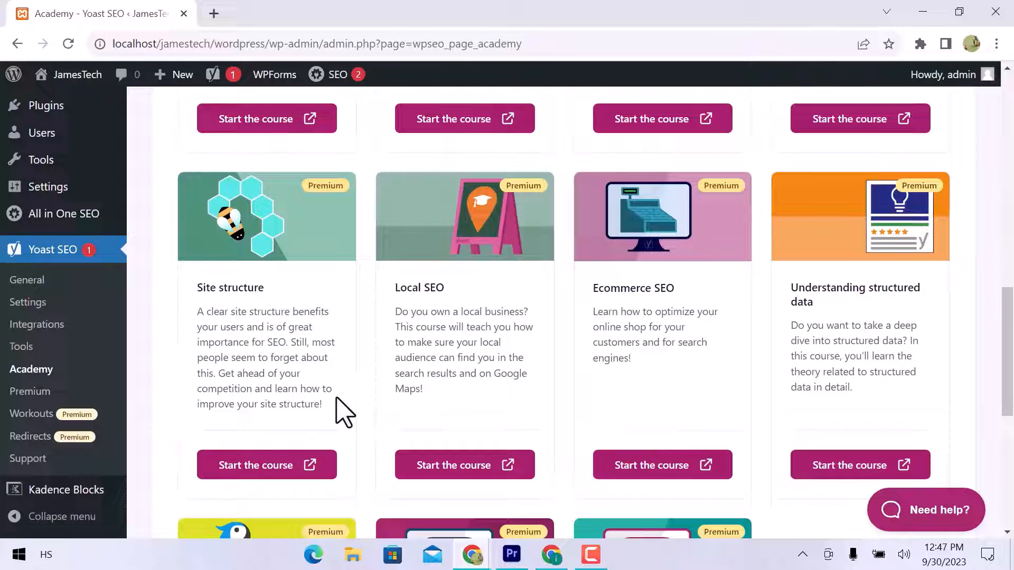
pyautogui.scroll(-3)
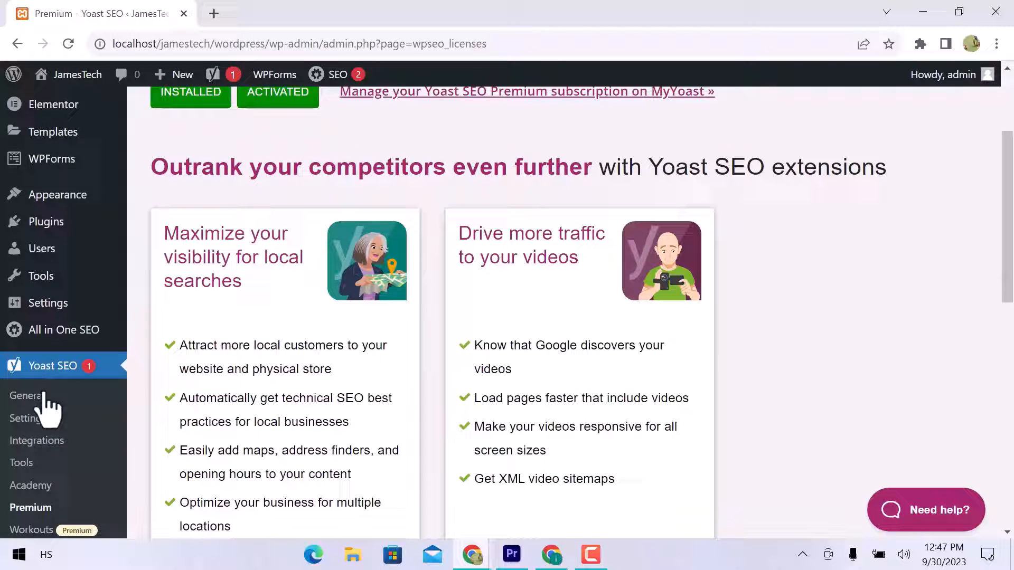
pyautogui.scroll(-3)
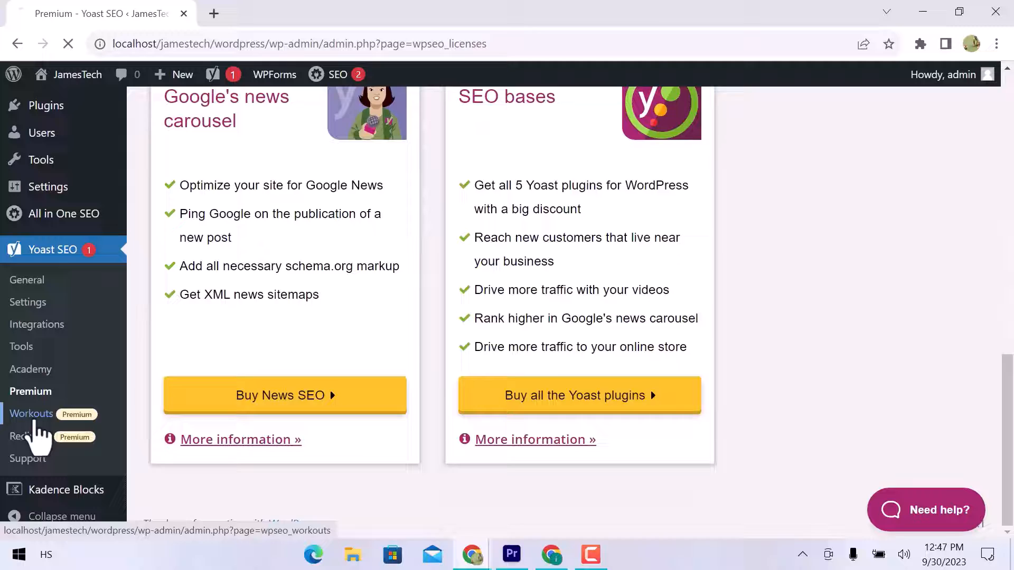
pyautogui.click(26, 436)
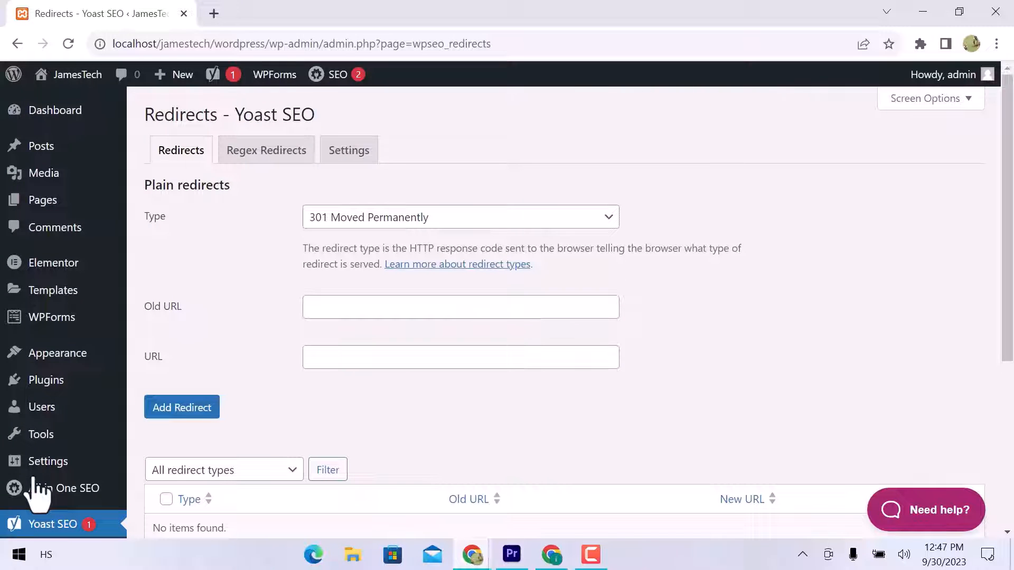
pyautogui.moveTo(476, 221)
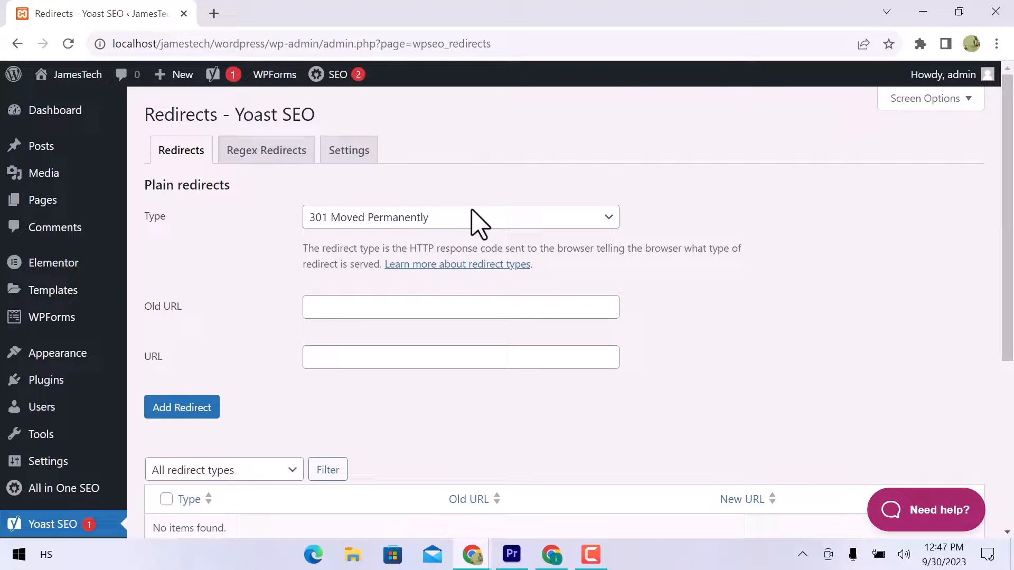
pyautogui.click(461, 217)
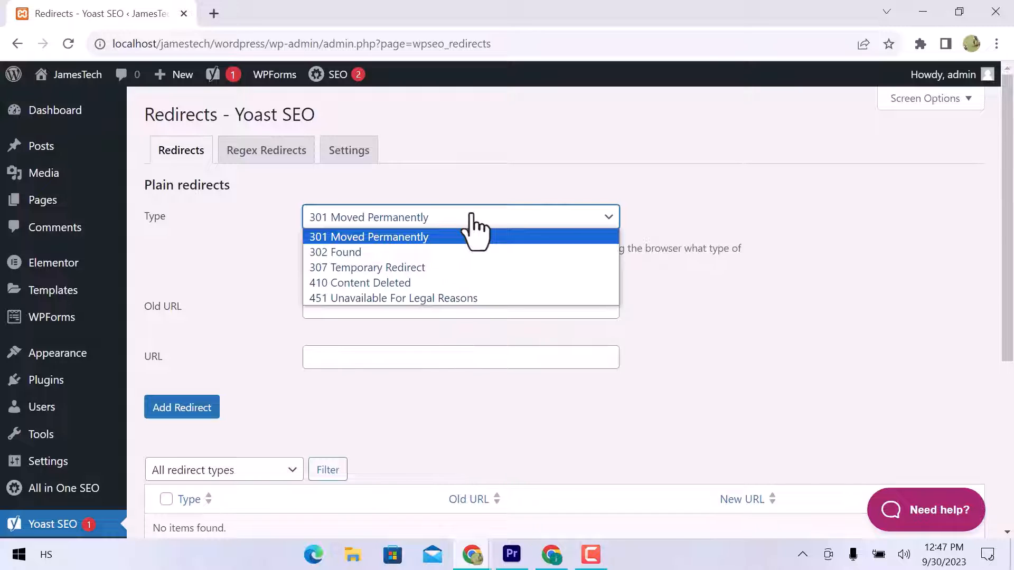
pyautogui.scroll(-3)
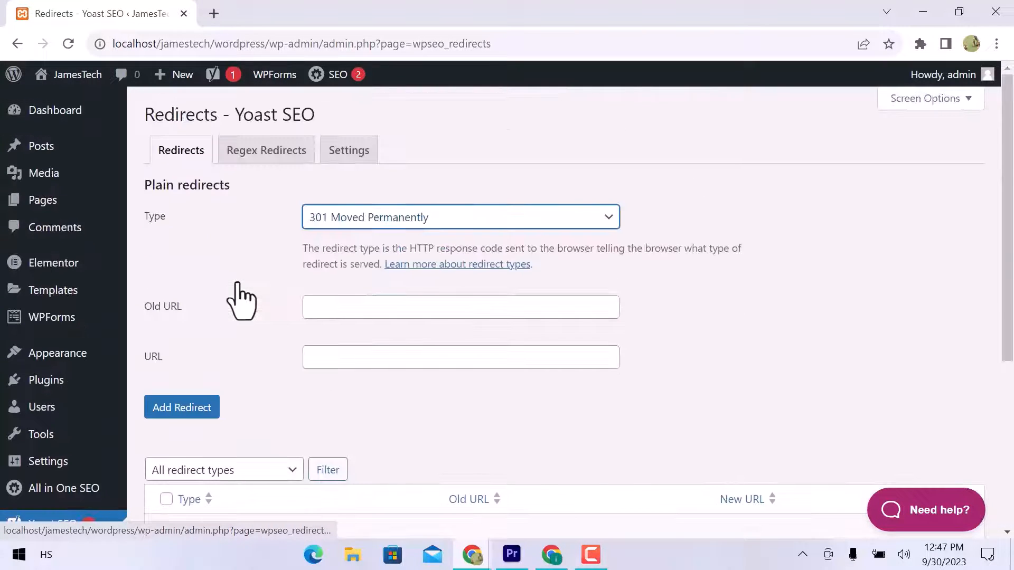
pyautogui.scroll(-3)
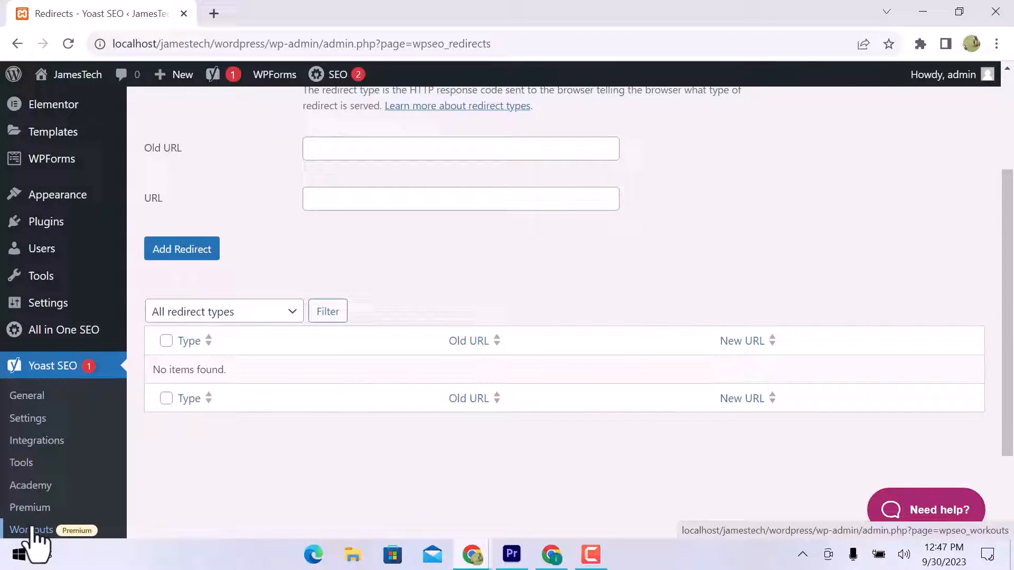
pyautogui.click(31, 530)
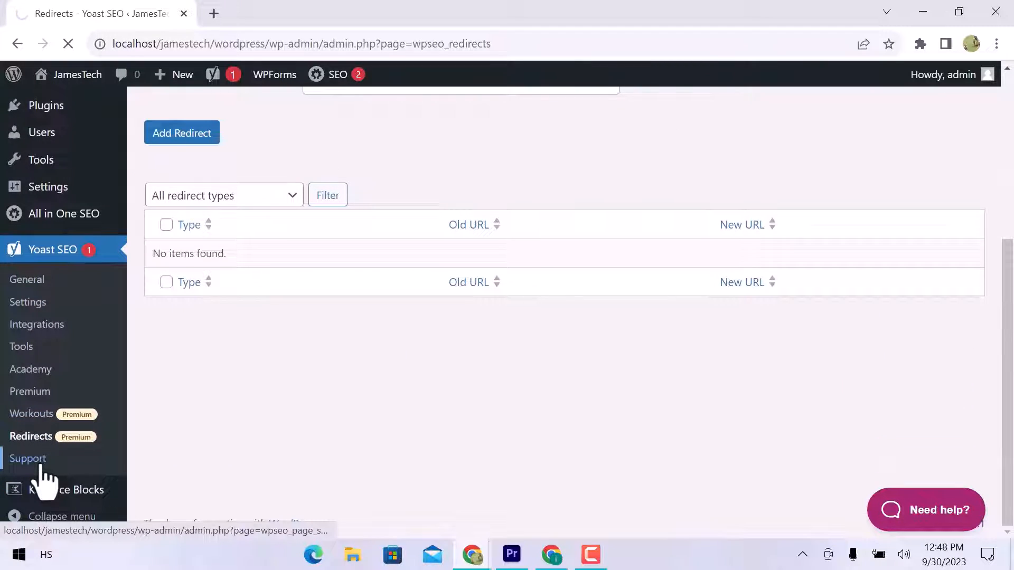
# Step: Open Yoast SEO's Support page and scroll its frequently asked questions
pyautogui.click(28, 459)
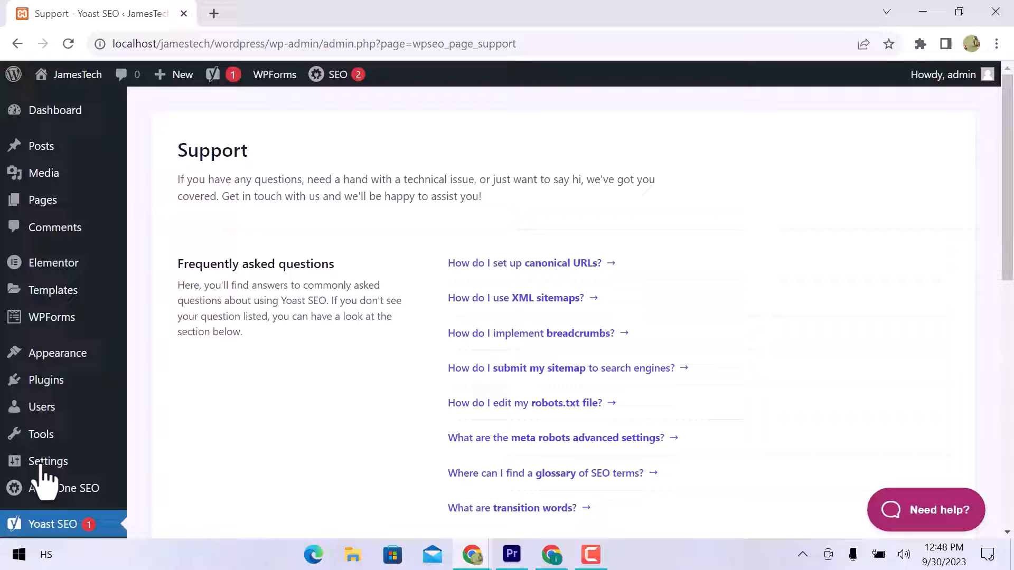
pyautogui.scroll(-3)
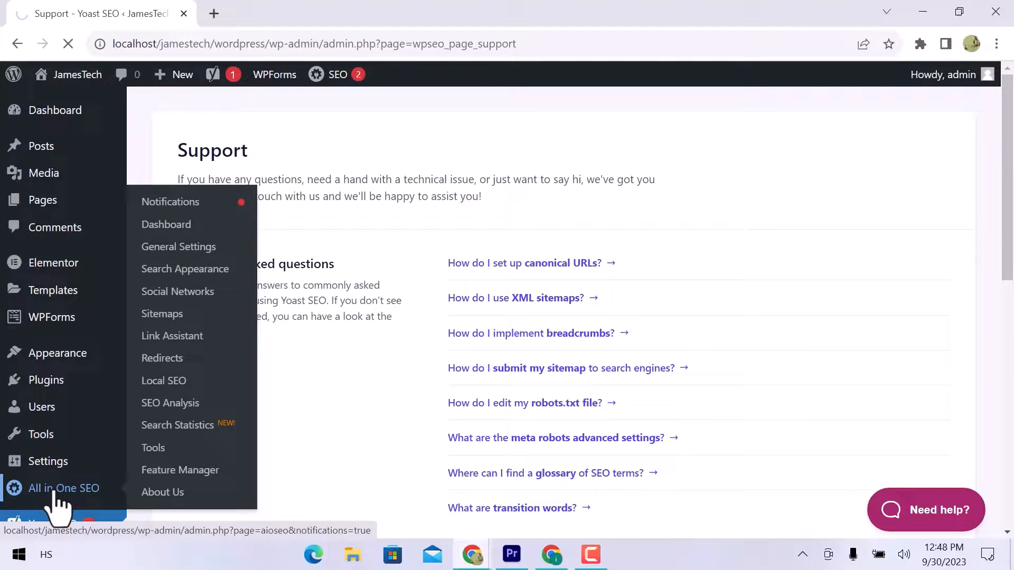
# Step: Scroll the All in One SEO dashboard, then go to General Settings
pyautogui.click(63, 488)
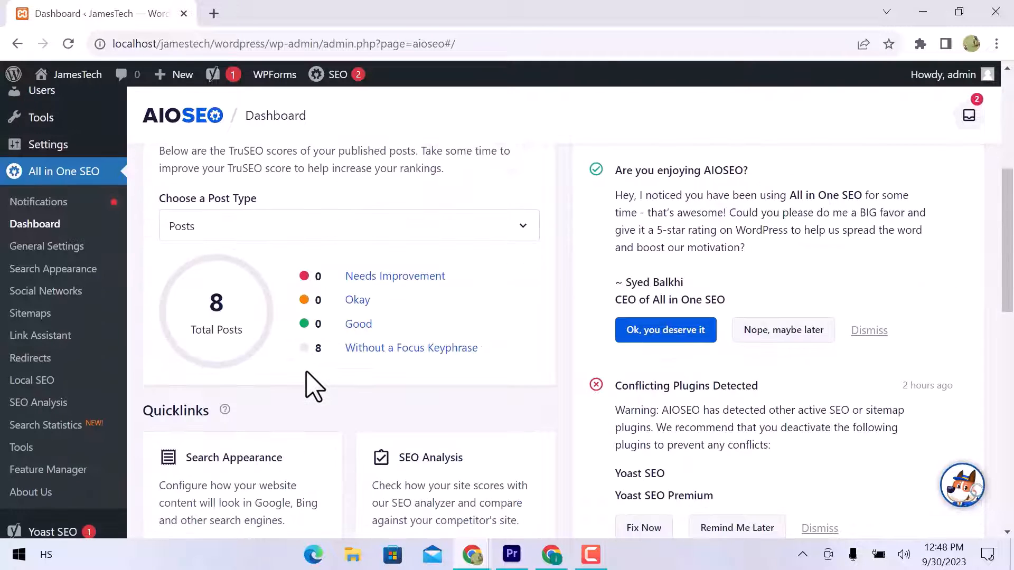
pyautogui.scroll(-3)
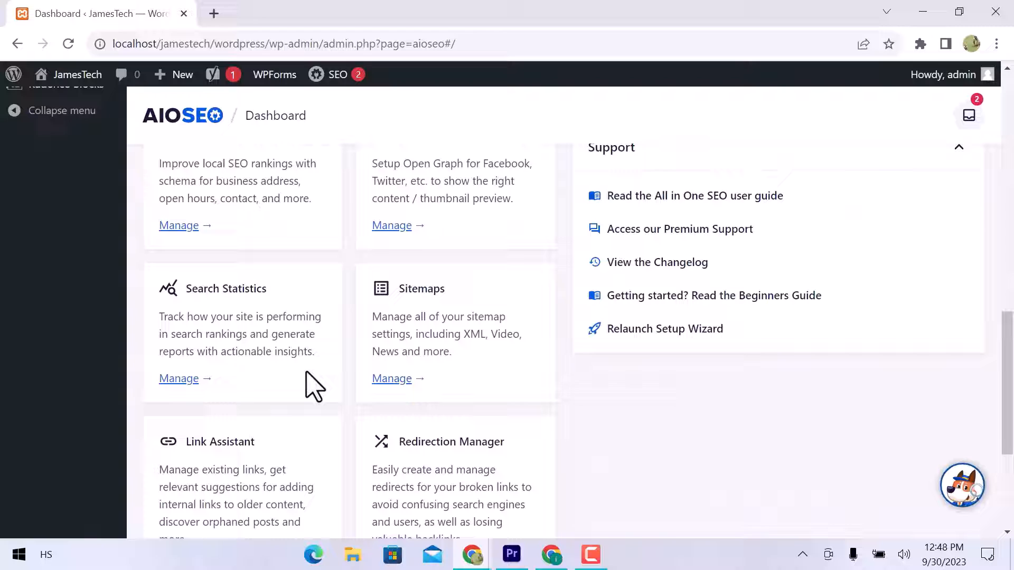
pyautogui.scroll(-3)
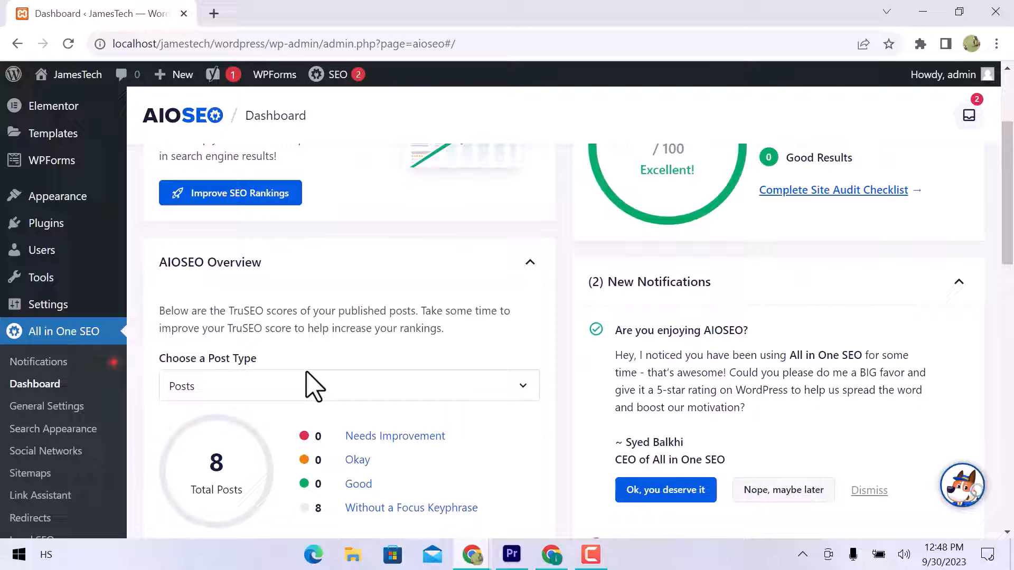
pyautogui.click(47, 406)
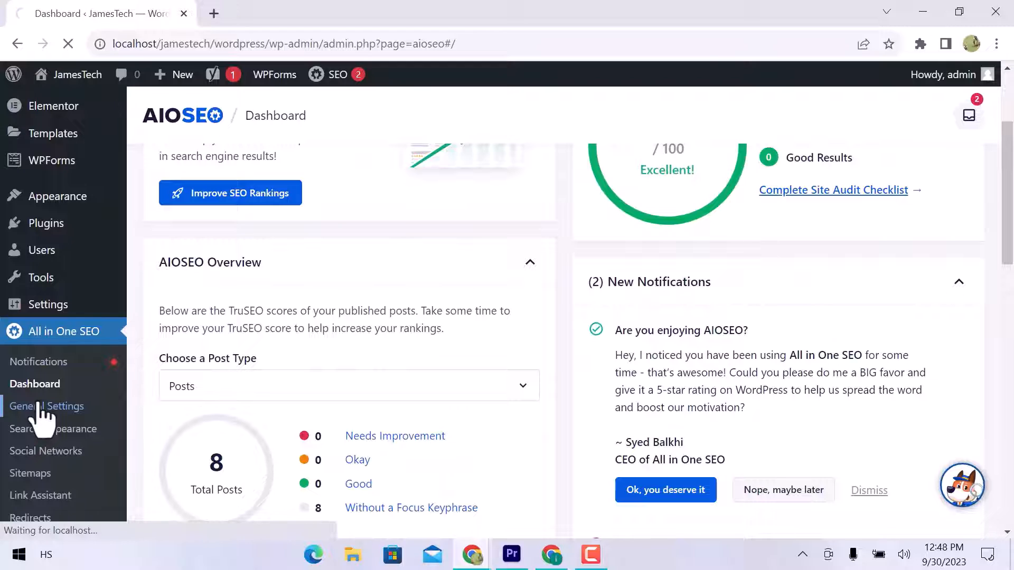
pyautogui.click(46, 407)
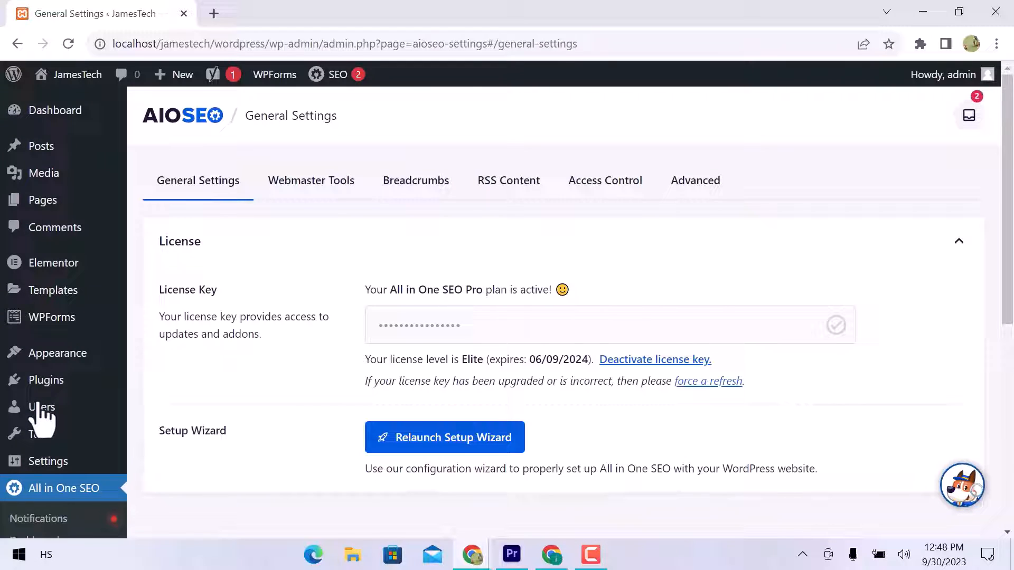
pyautogui.moveTo(301, 403)
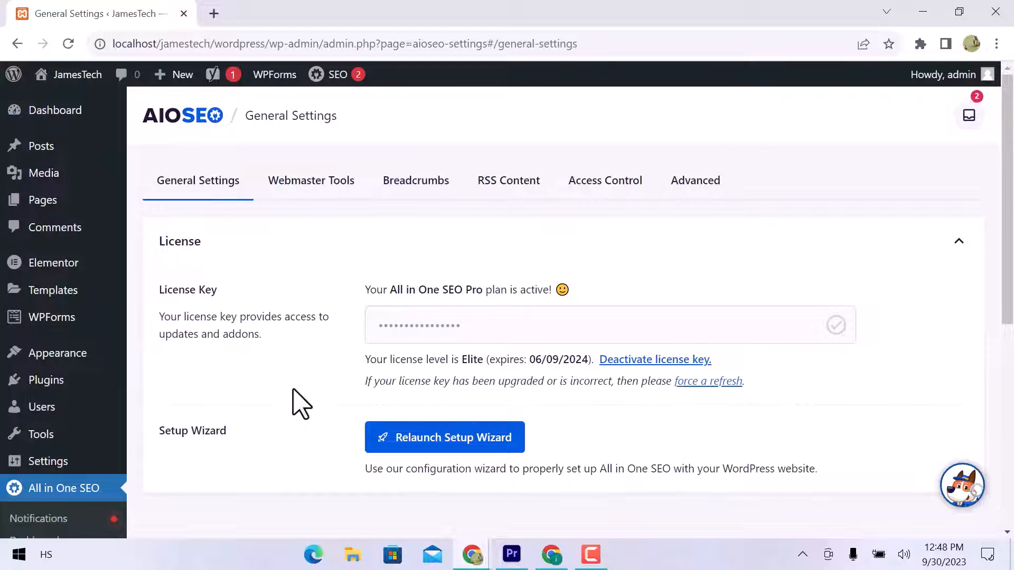
# Step: View the Webmaster Tools, Breadcrumbs and RSS Content settings tabs
pyautogui.click(311, 180)
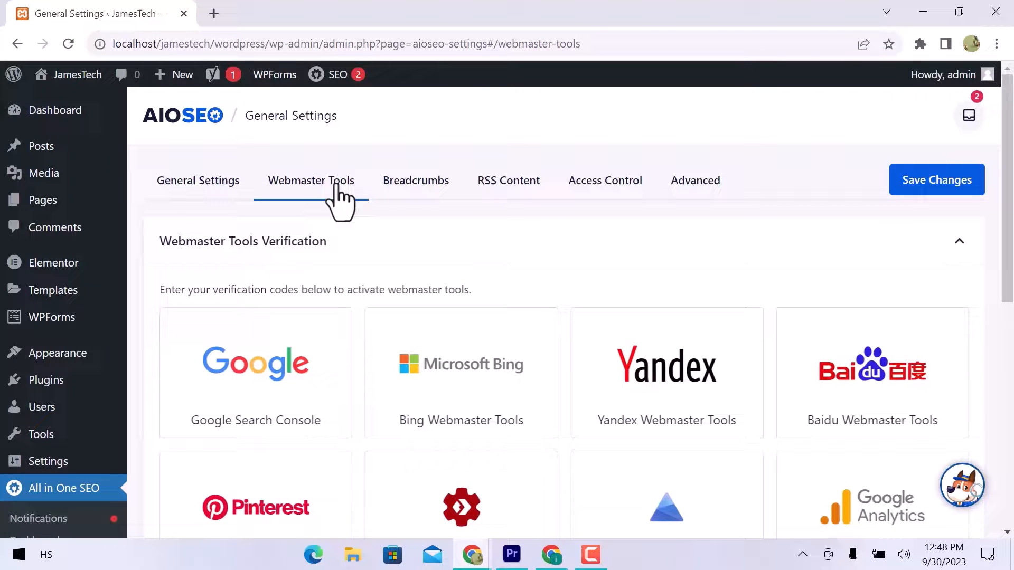
pyautogui.scroll(-3)
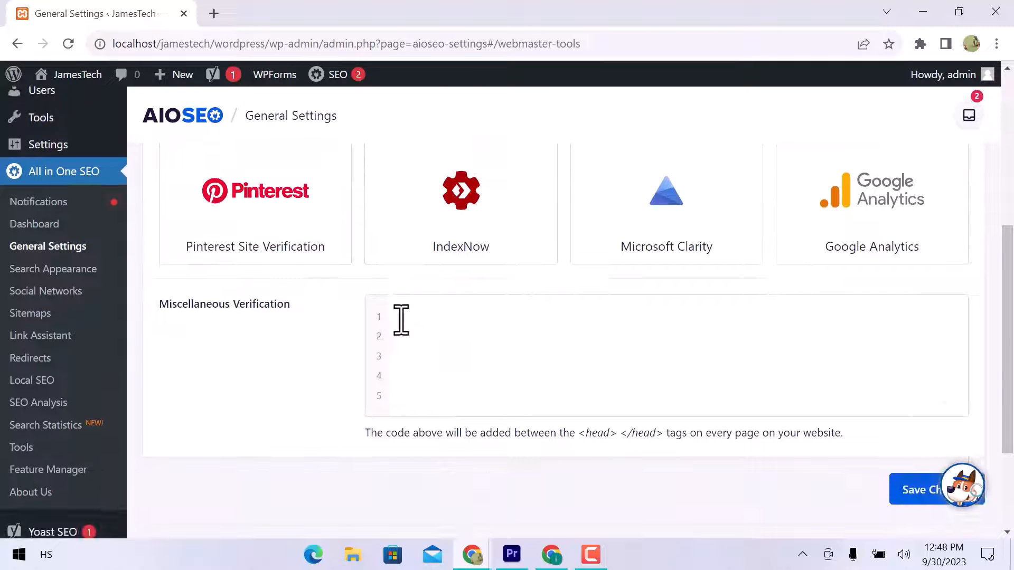
pyautogui.click(416, 180)
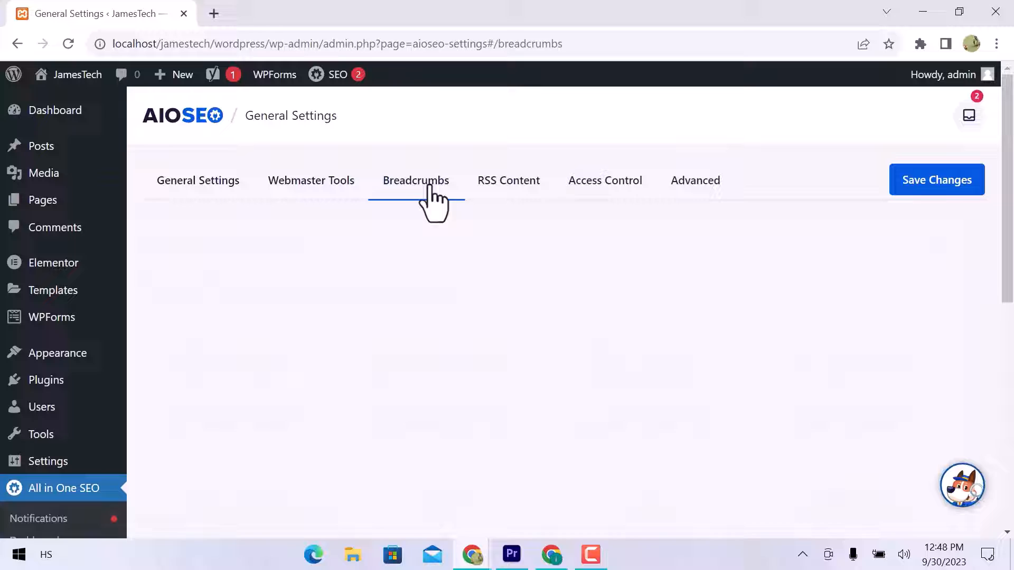
pyautogui.click(508, 181)
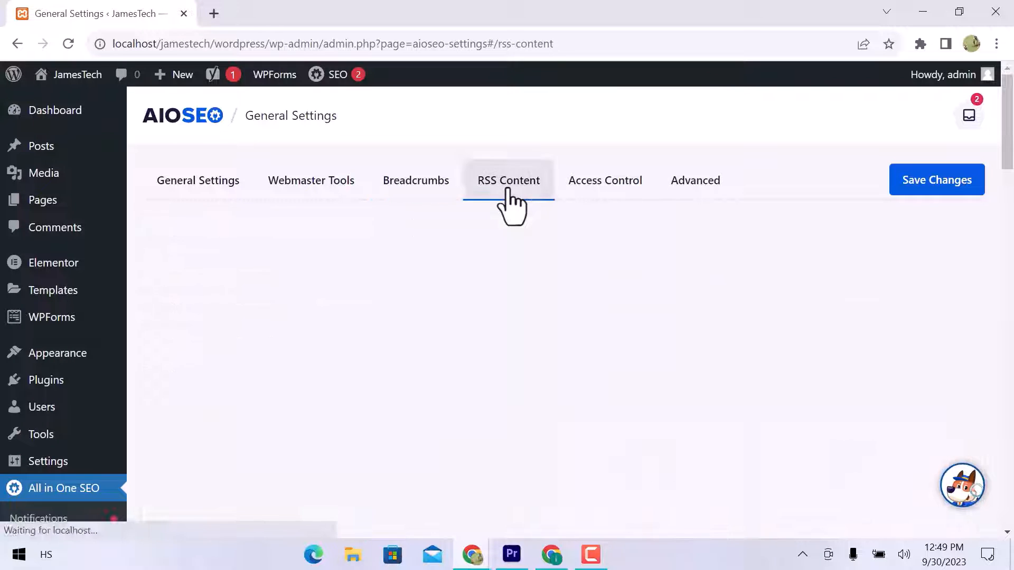
pyautogui.click(508, 179)
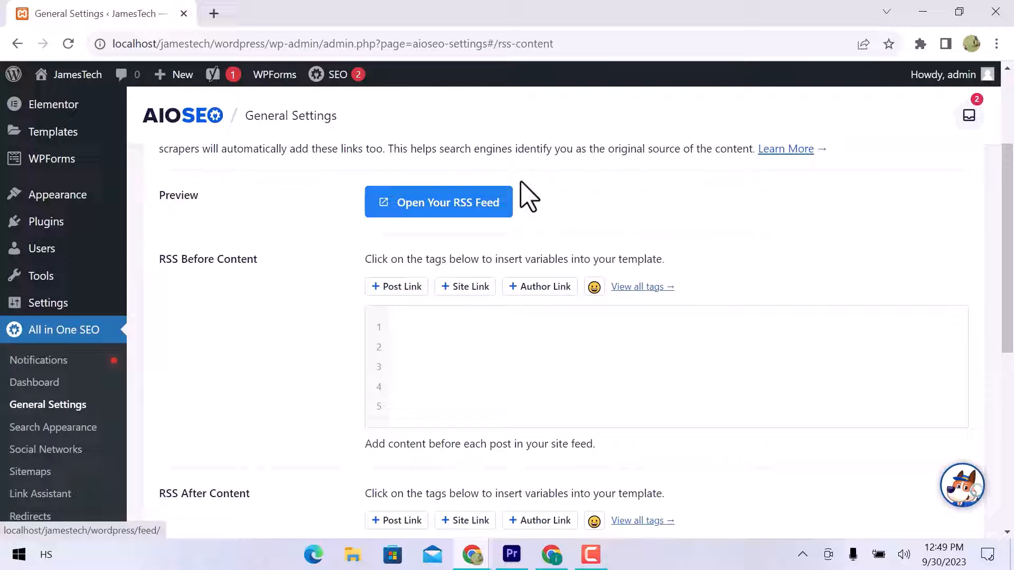
# Step: View the Access Control and Advanced tabs, including TruSEO score and automatic updates
pyautogui.click(605, 180)
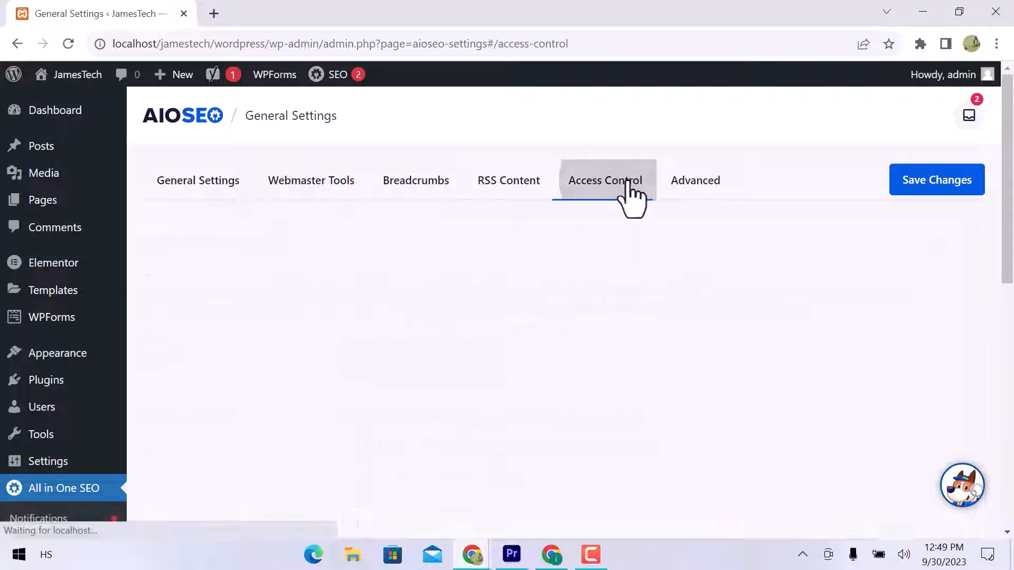
pyautogui.click(695, 180)
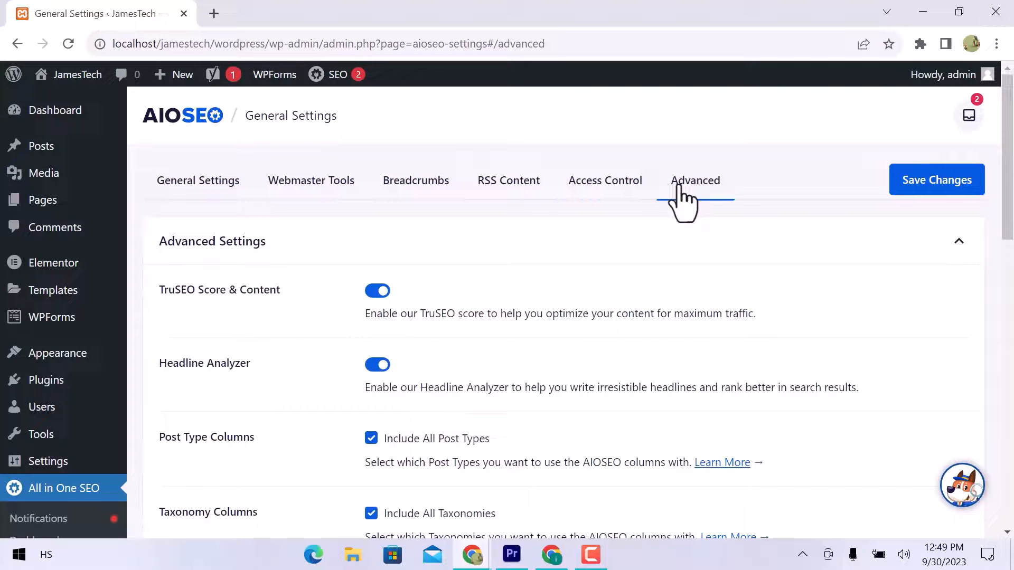
pyautogui.scroll(-3)
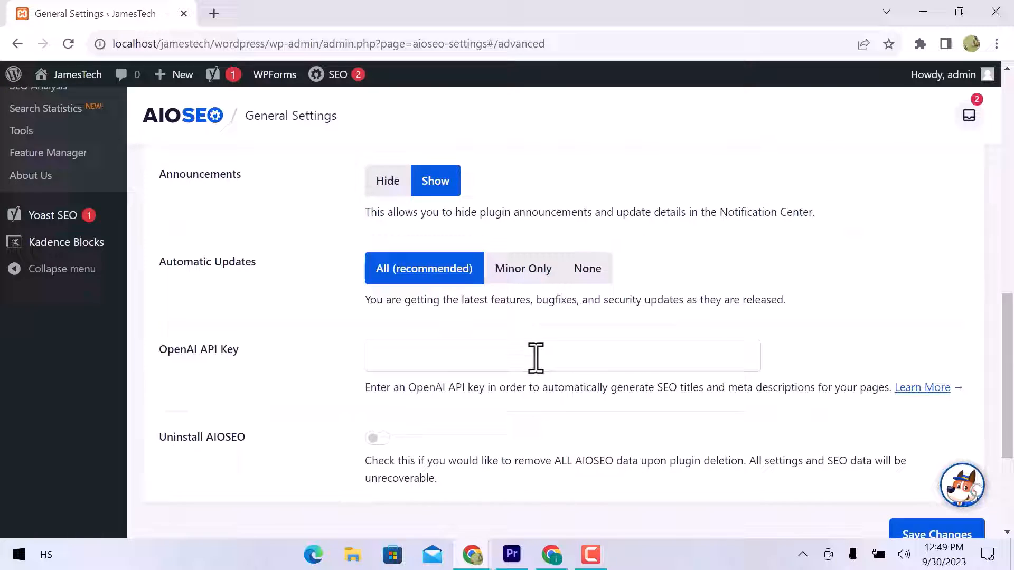
pyautogui.click(53, 269)
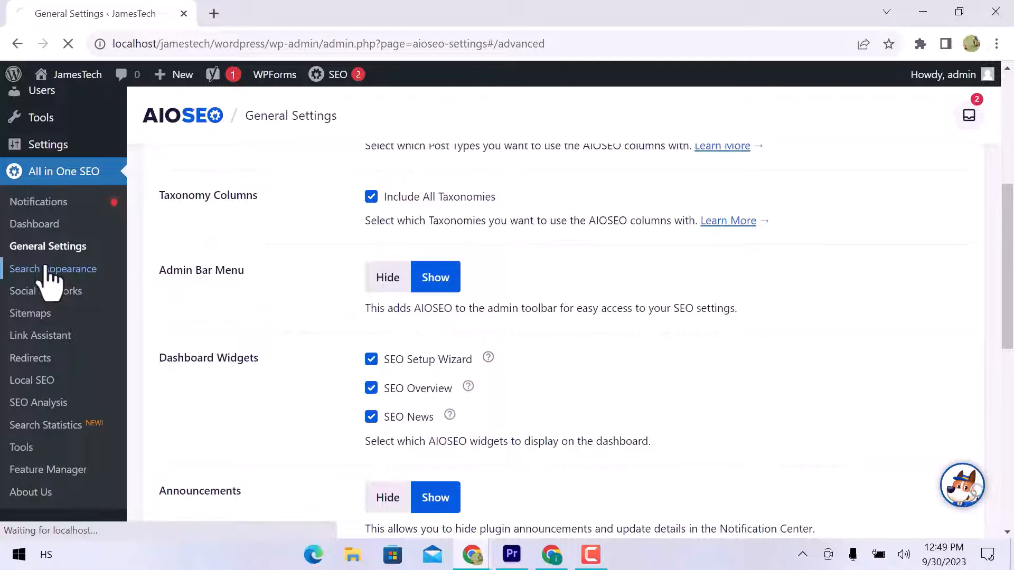
# Step: Browse All in One SEO's Search Appearance, Social Networks and Sitemaps settings
pyautogui.click(53, 269)
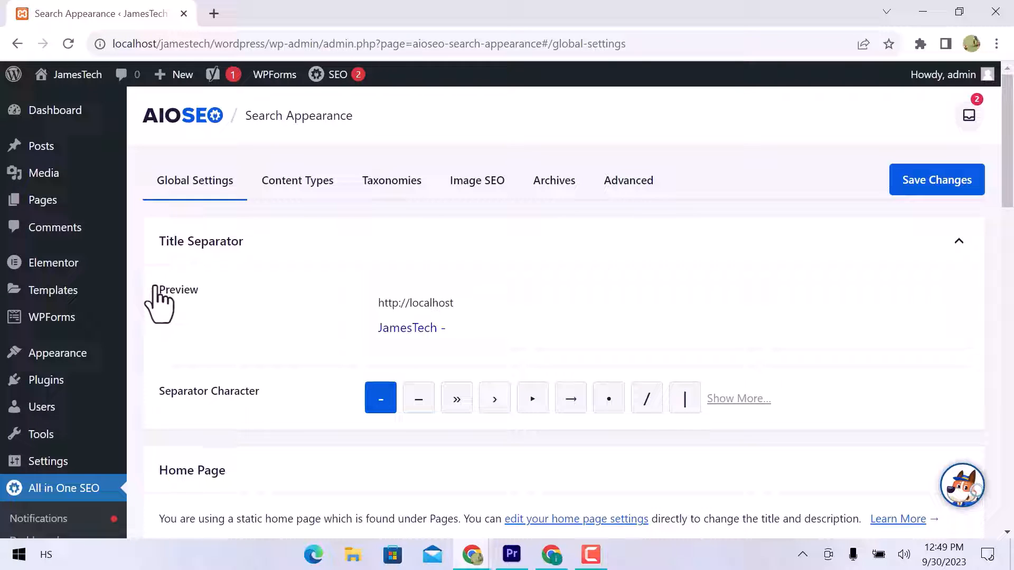
pyautogui.scroll(-3)
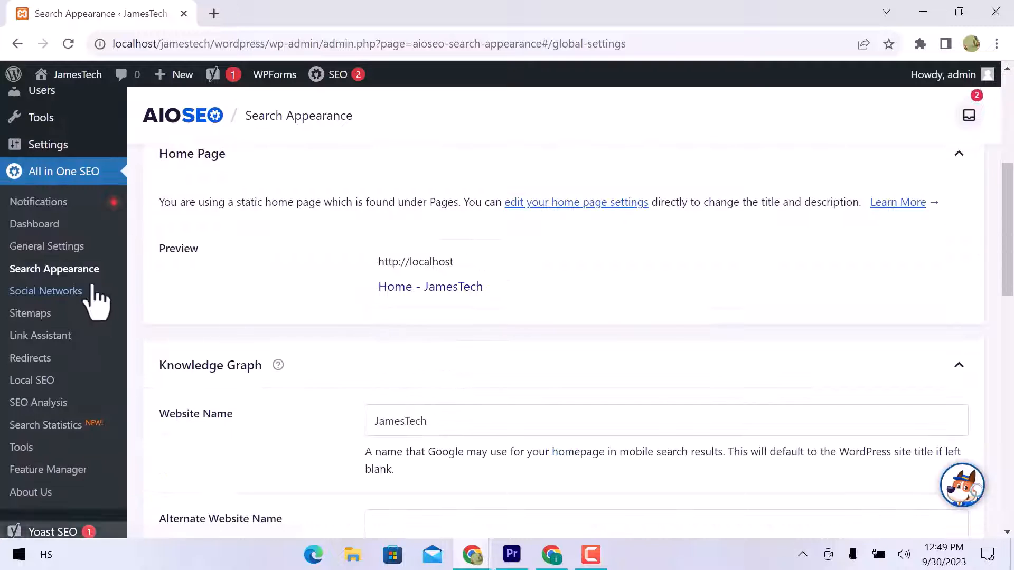
pyautogui.click(46, 291)
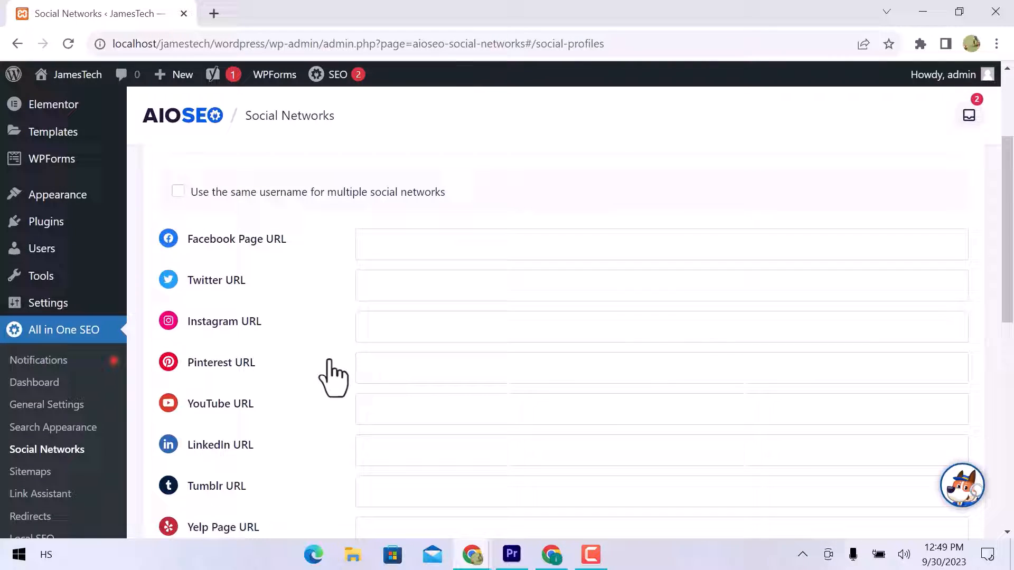
pyautogui.scroll(-3)
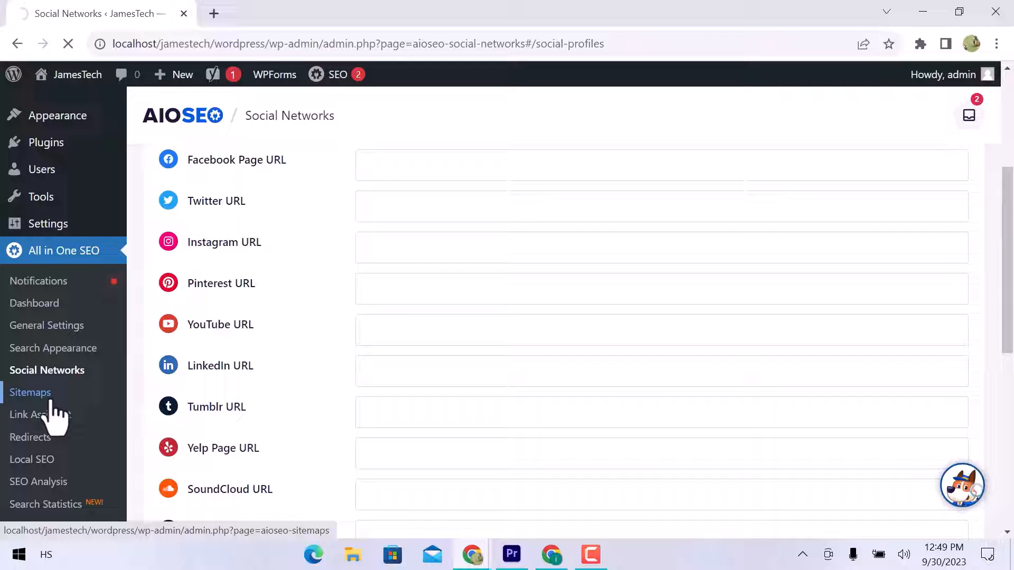
pyautogui.click(30, 392)
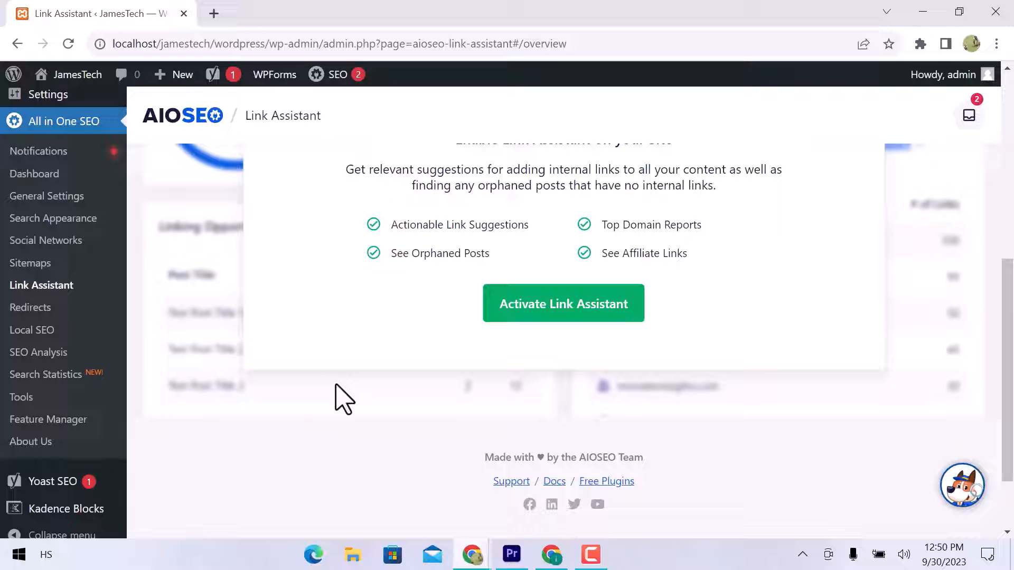
# Step: View All in One SEO's Redirects page, then go to Local SEO
pyautogui.click(30, 308)
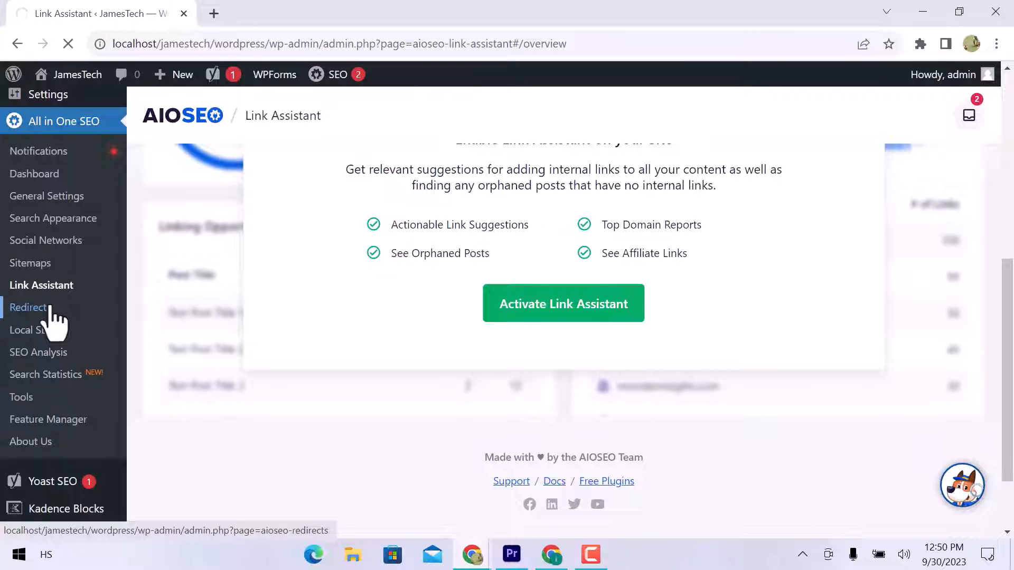
pyautogui.click(28, 308)
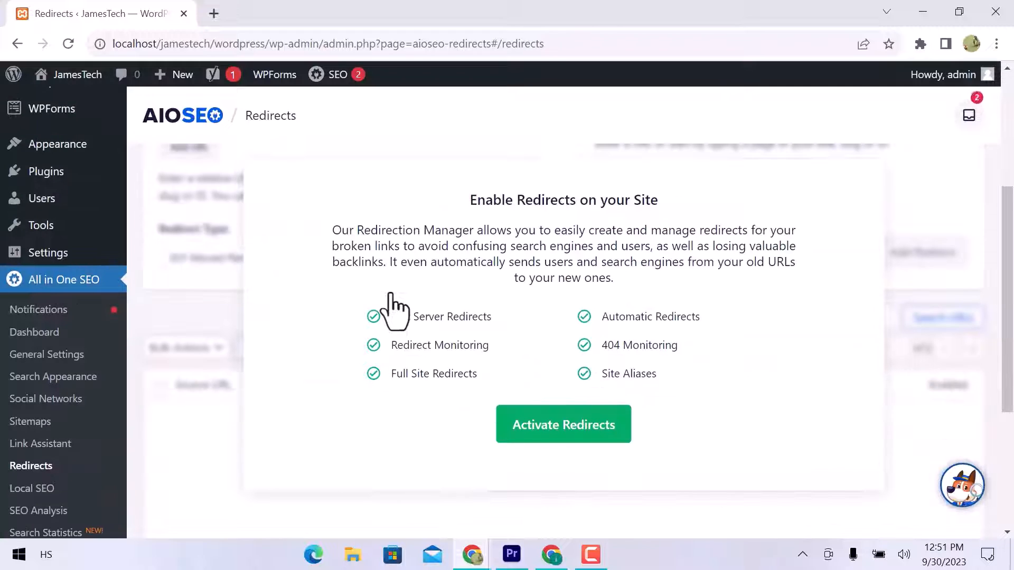
pyautogui.scroll(-3)
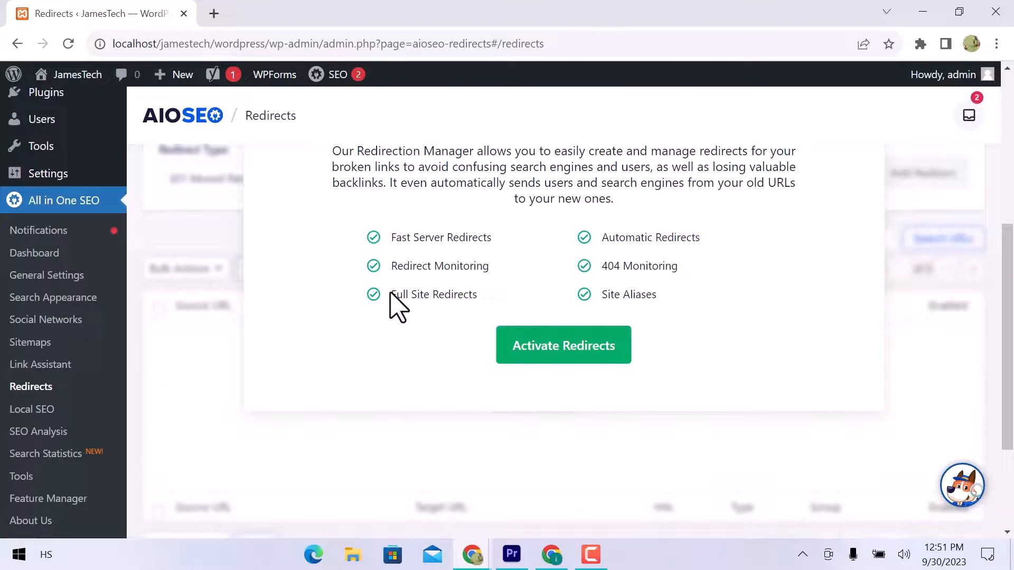
pyautogui.moveTo(49, 421)
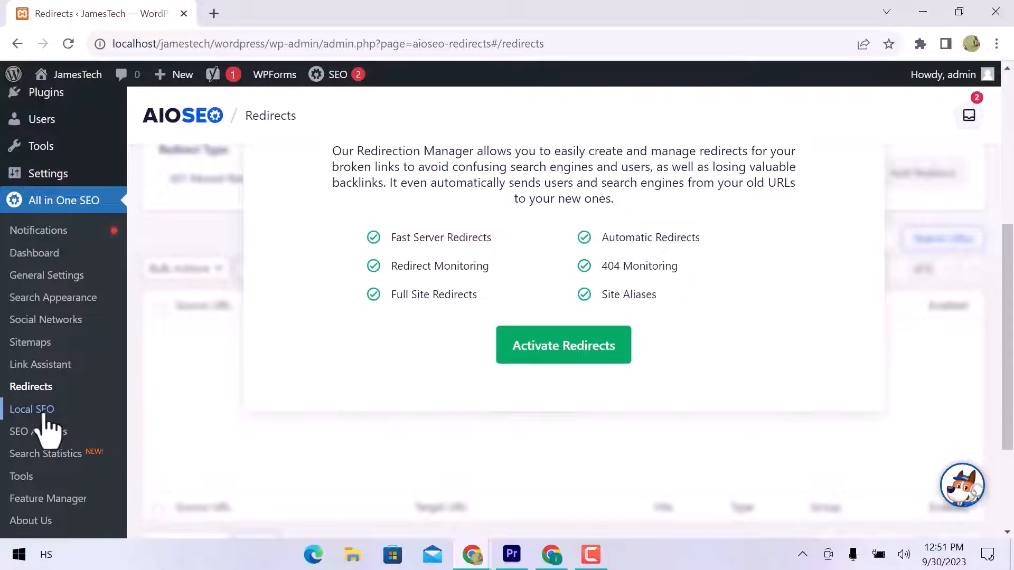
pyautogui.click(31, 409)
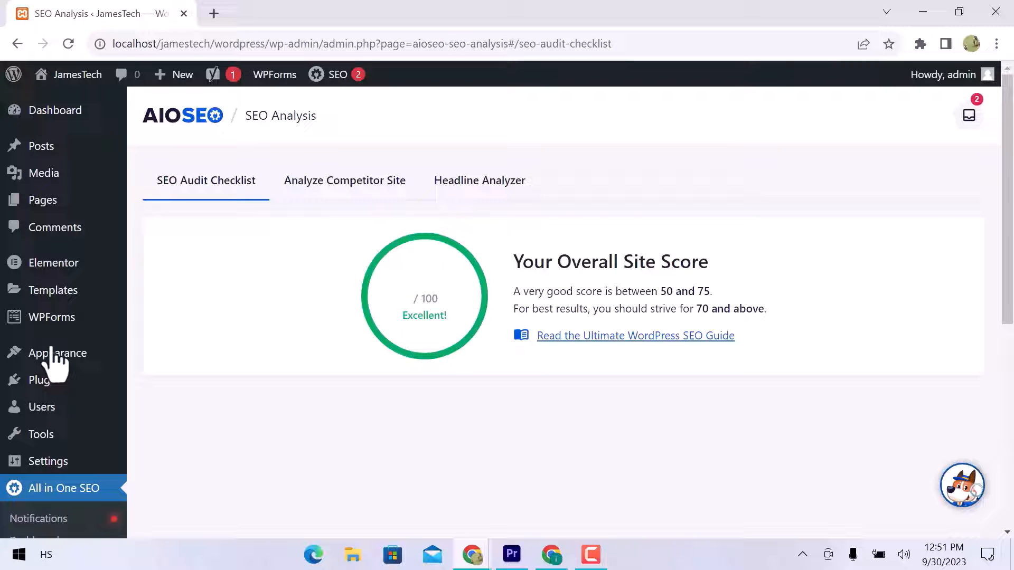
pyautogui.moveTo(349, 295)
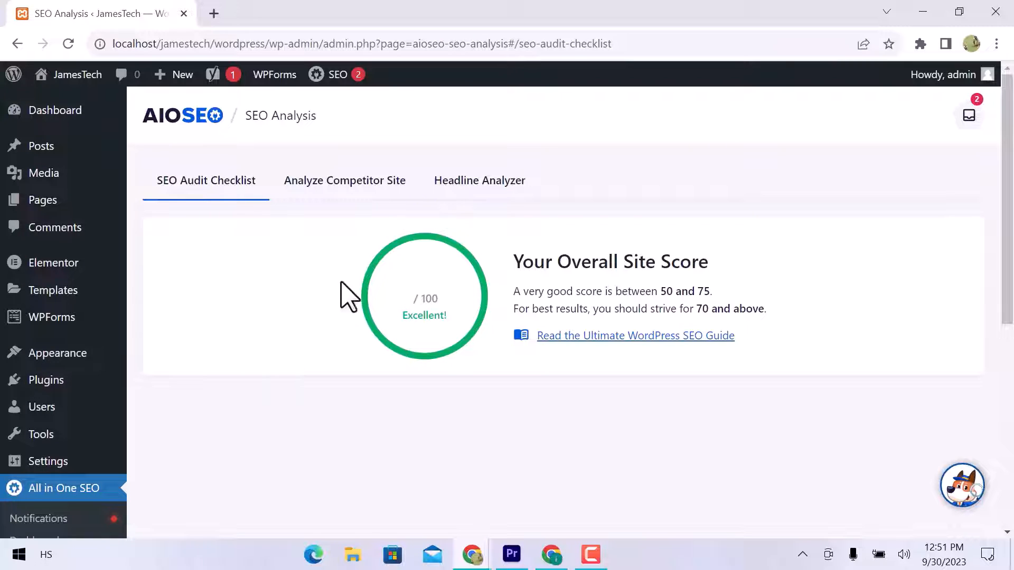
# Step: View the Competitor Site and Headline Analyzer tabs, Search Statistics, and robots.txt Tools
pyautogui.click(344, 180)
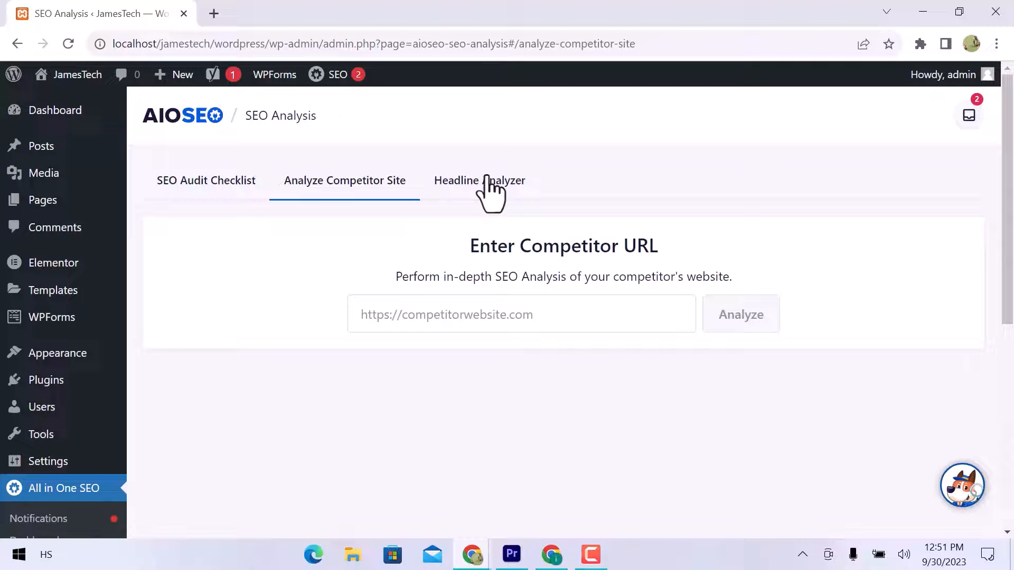
pyautogui.click(479, 181)
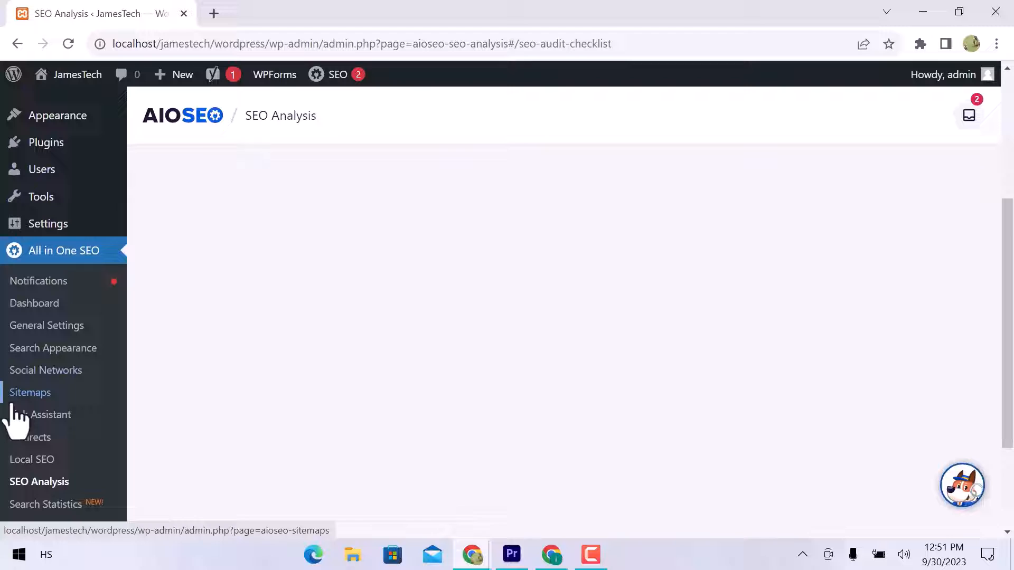
pyautogui.click(46, 505)
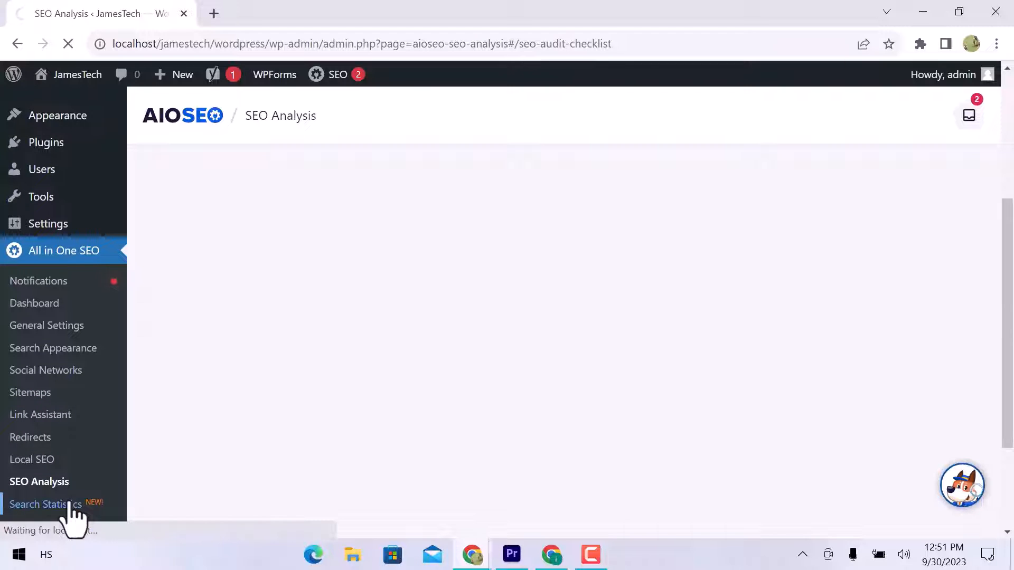
pyautogui.click(46, 504)
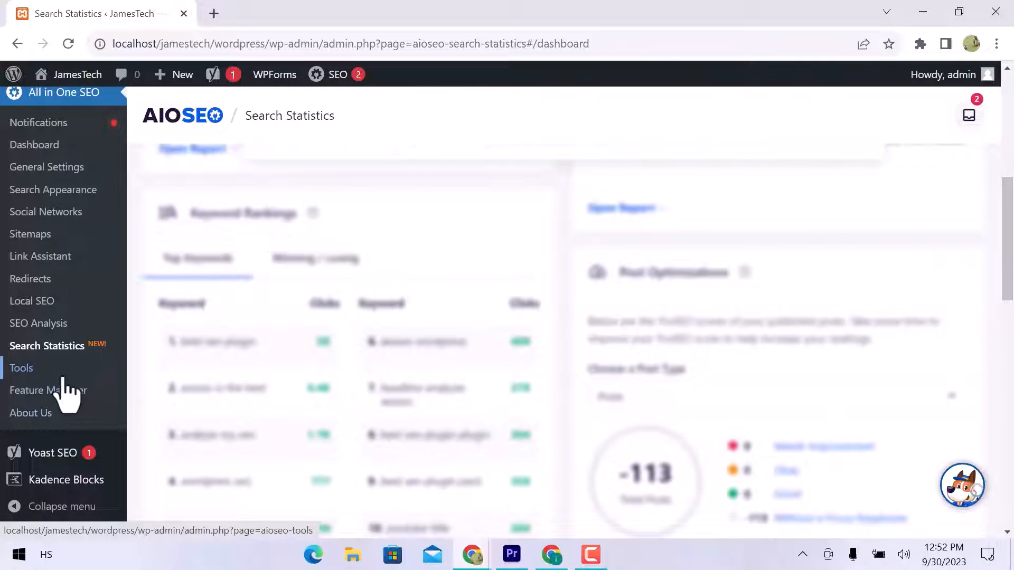
pyautogui.click(21, 368)
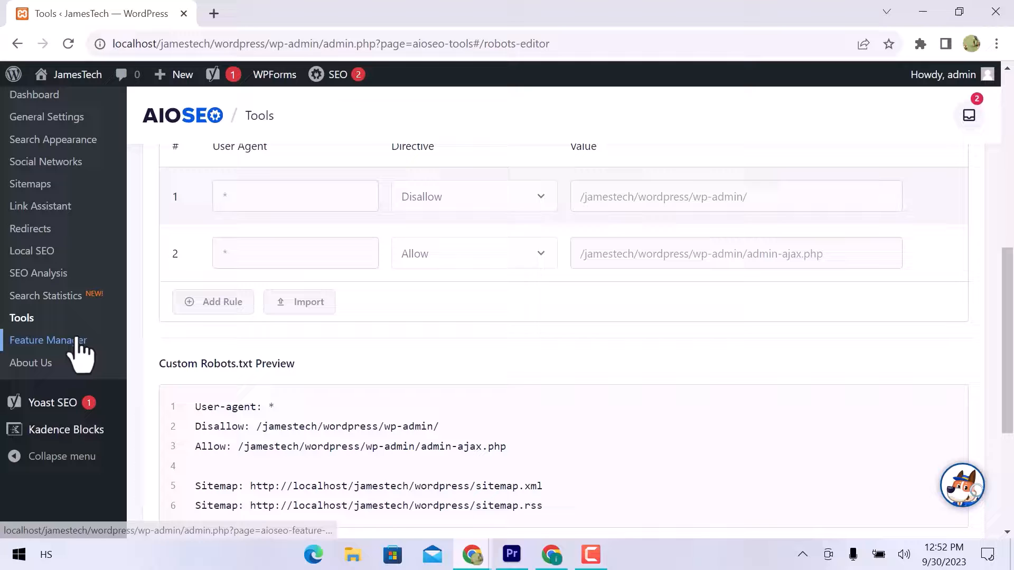
pyautogui.click(49, 340)
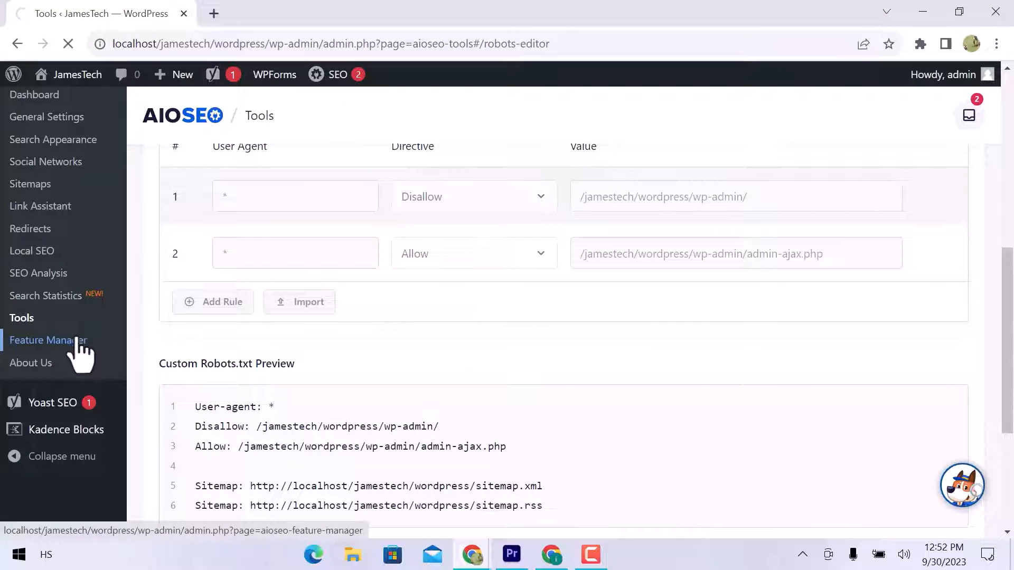
# Step: Scroll through All in One SEO's Feature Manager feature cards
pyautogui.click(49, 340)
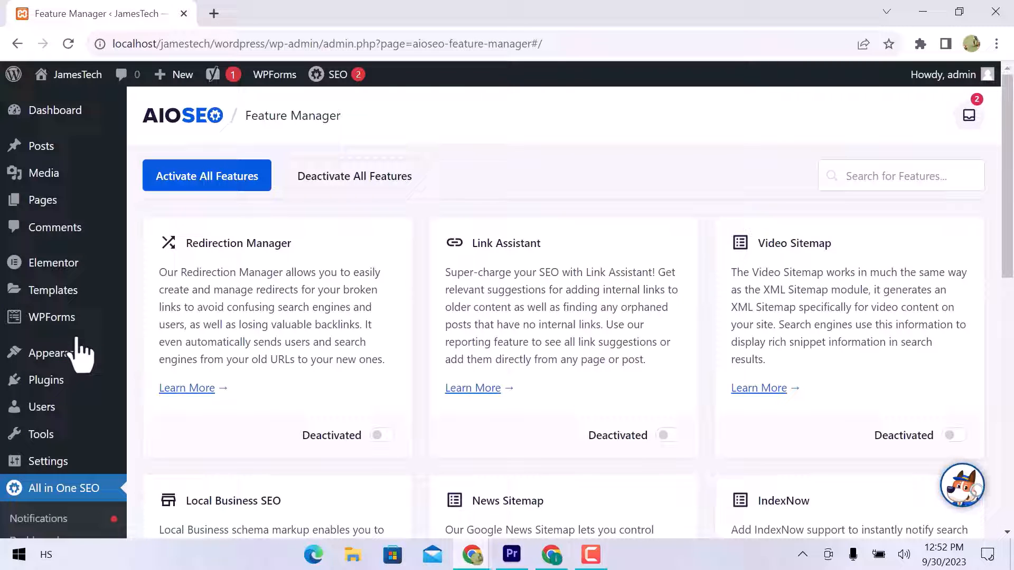
pyautogui.scroll(-3)
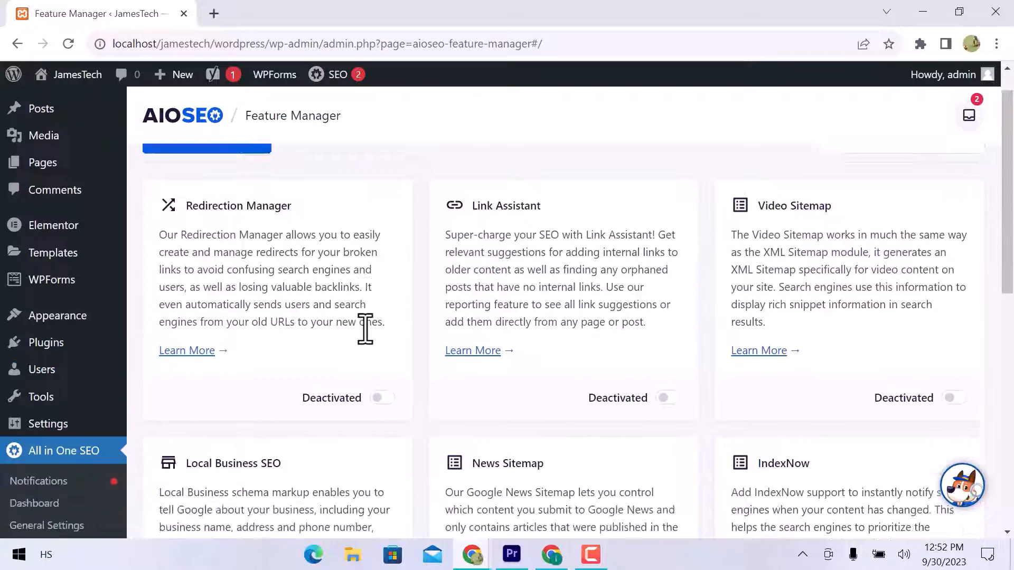
pyautogui.scroll(-3)
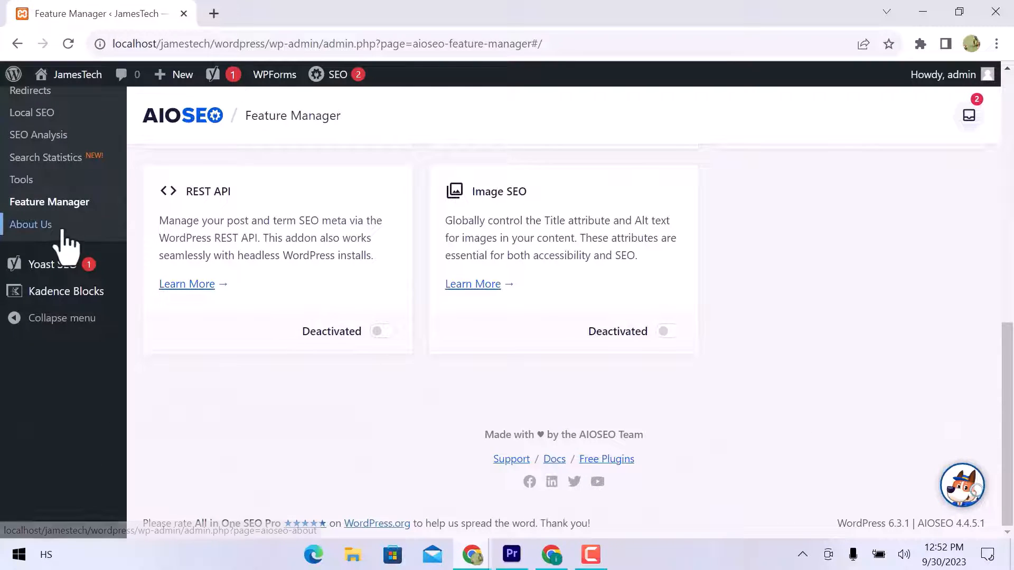
# Step: Scroll through the About Us page's recommended partner plugins list
pyautogui.click(31, 225)
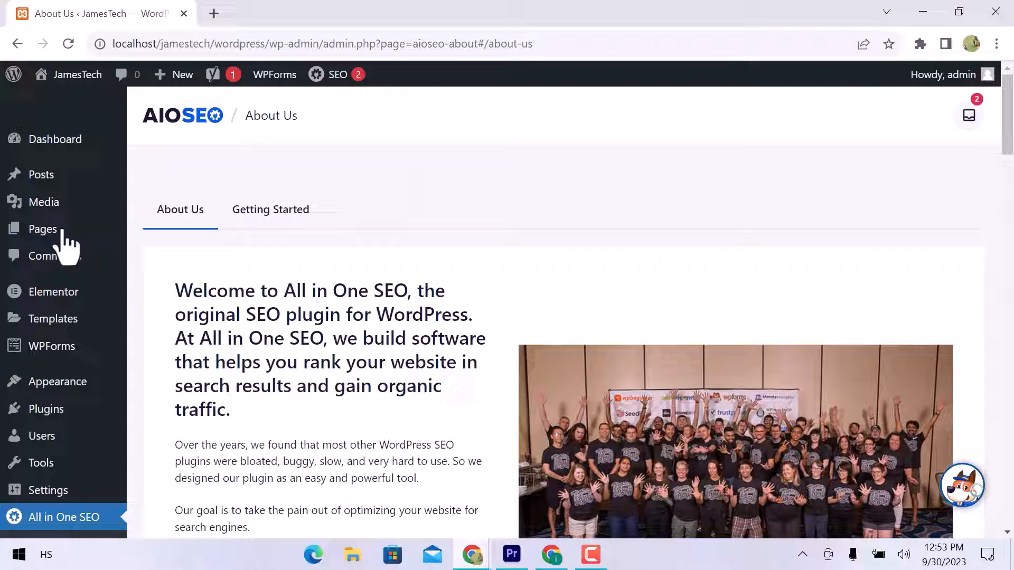
pyautogui.scroll(-3)
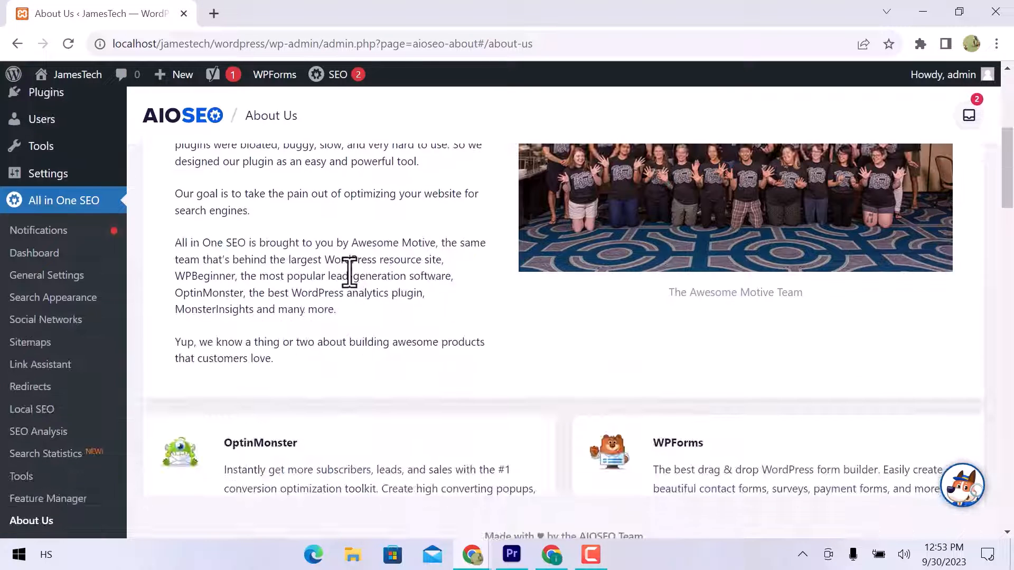
pyautogui.scroll(-3)
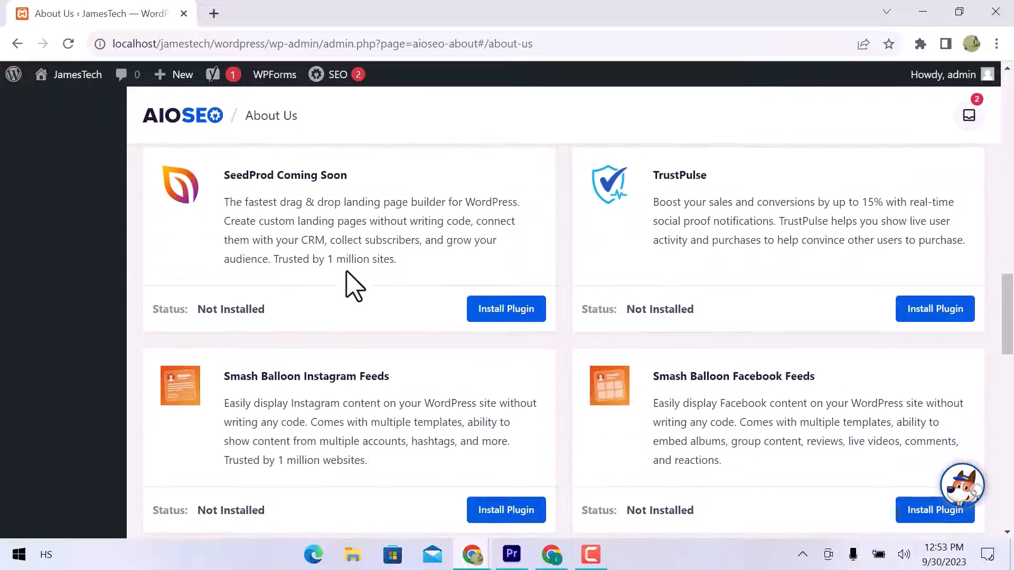
pyautogui.scroll(-3)
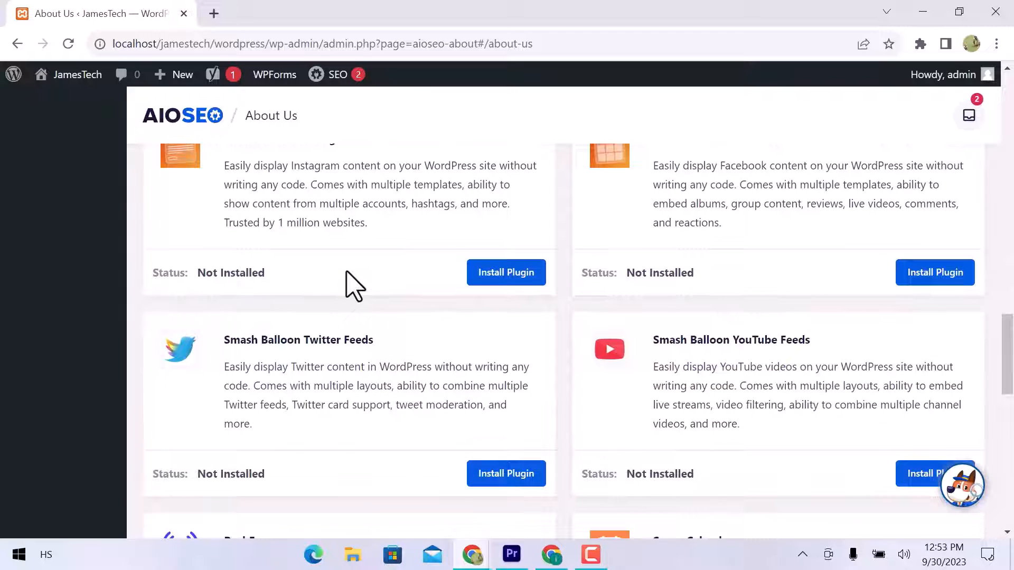
pyautogui.scroll(-3)
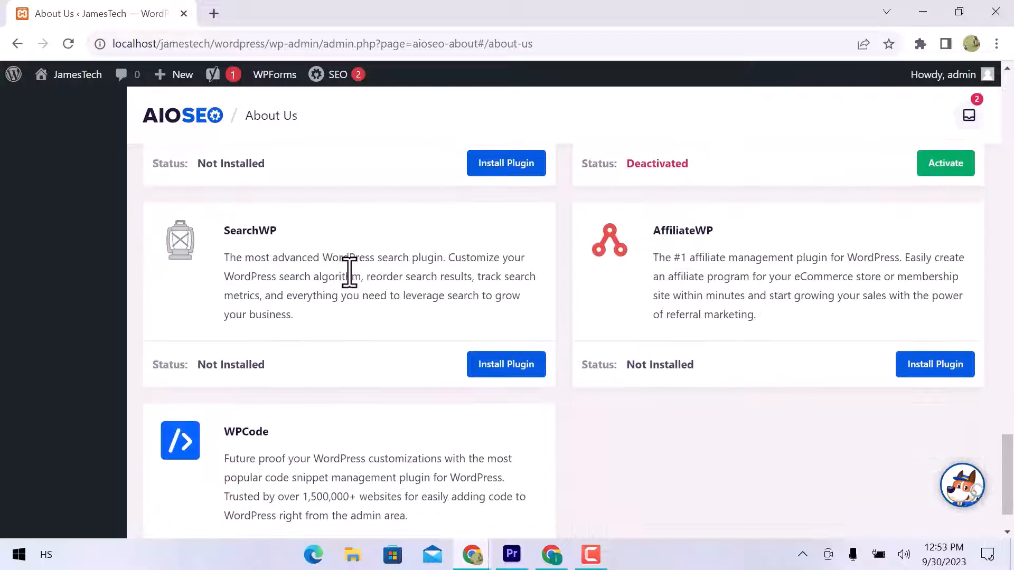